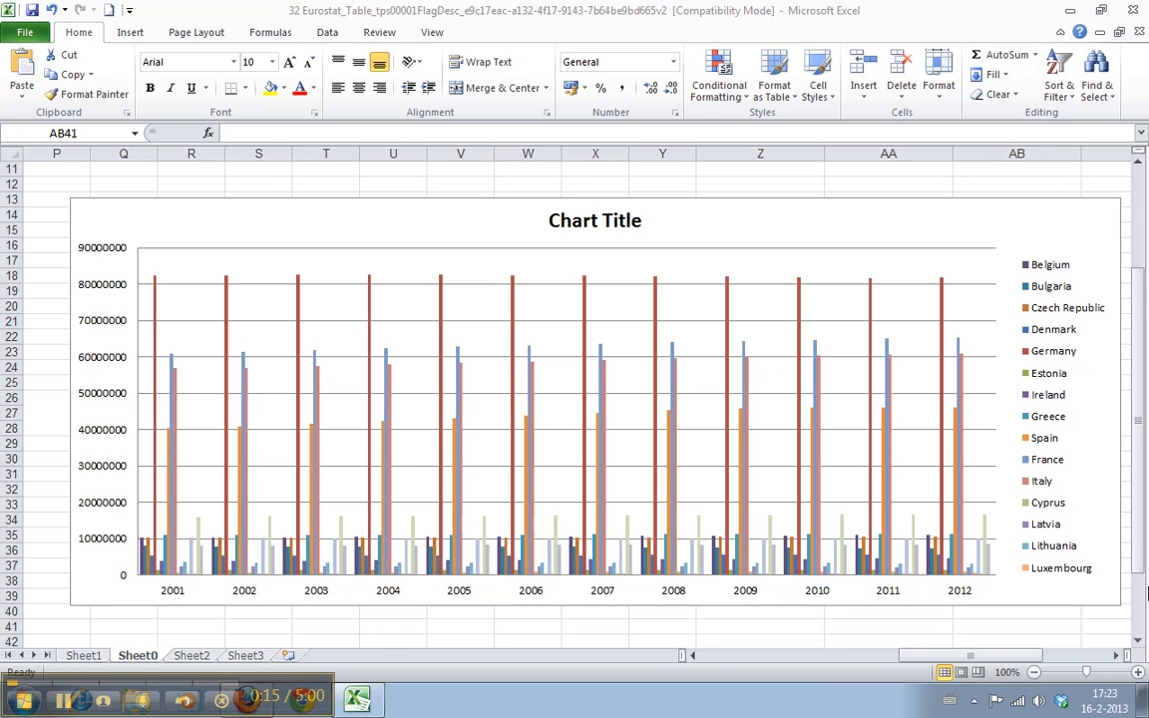
mouse_move(1032, 567)
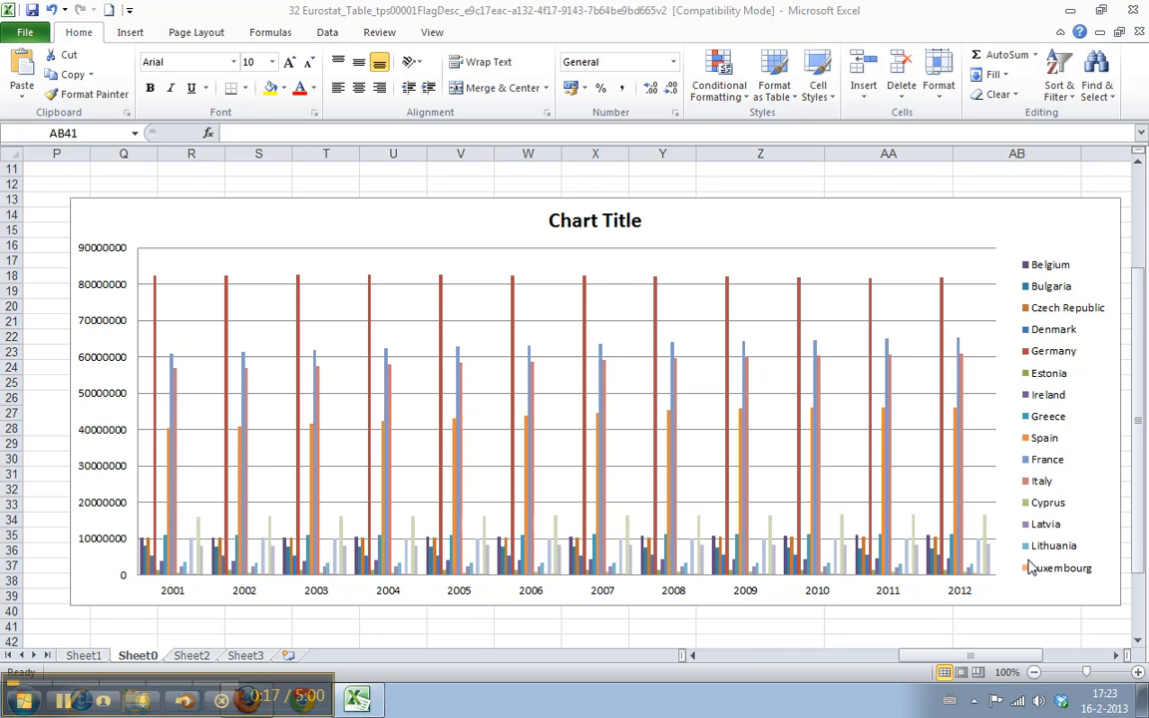
mouse_move(173, 588)
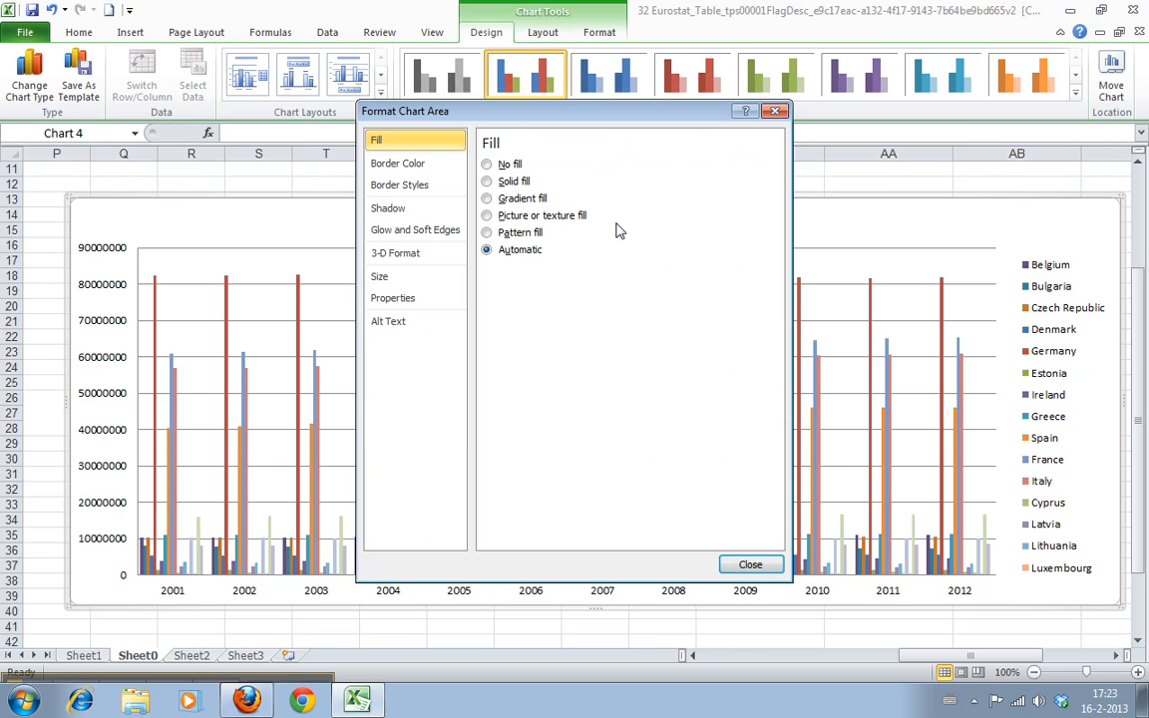
Step: Close the Format Chart Area dialog and retitle the chart 'EU population'
left_click(749, 564)
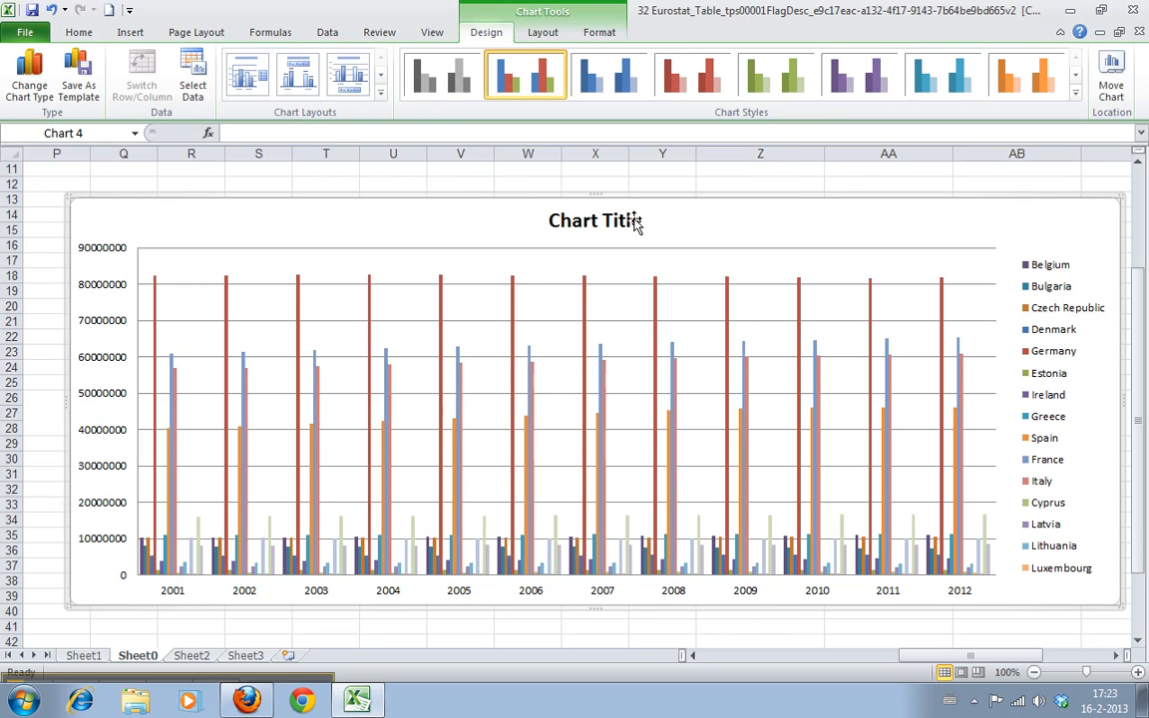
left_click(595, 221)
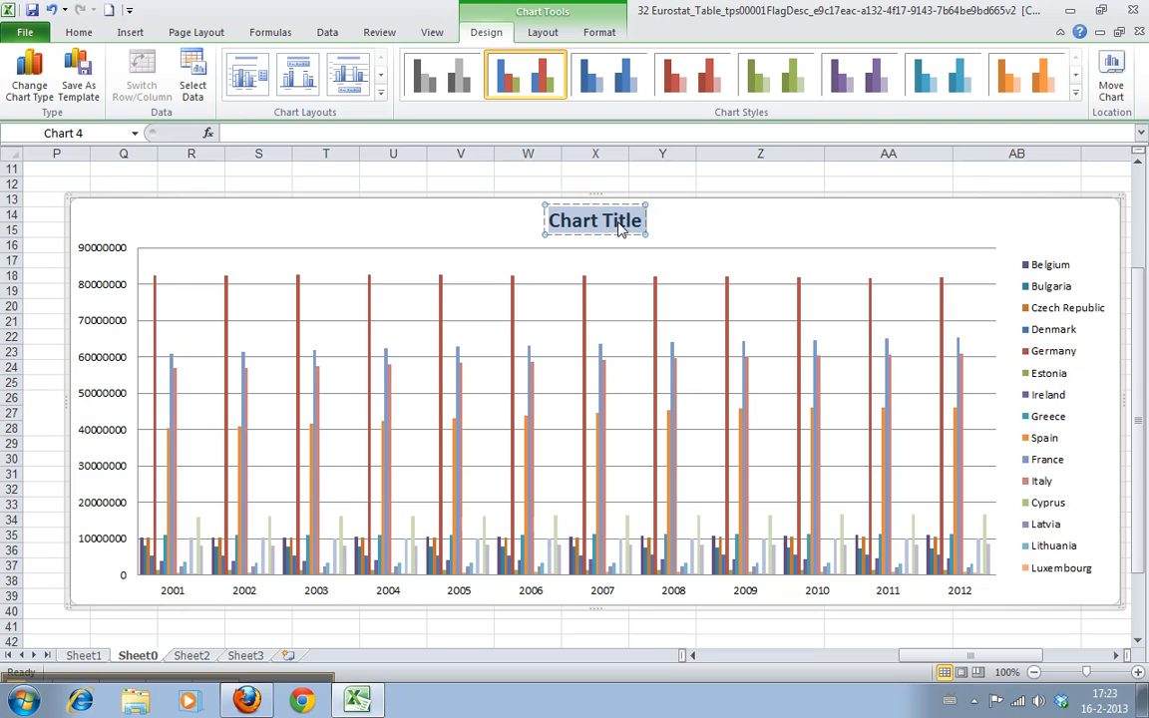
type("EU p")
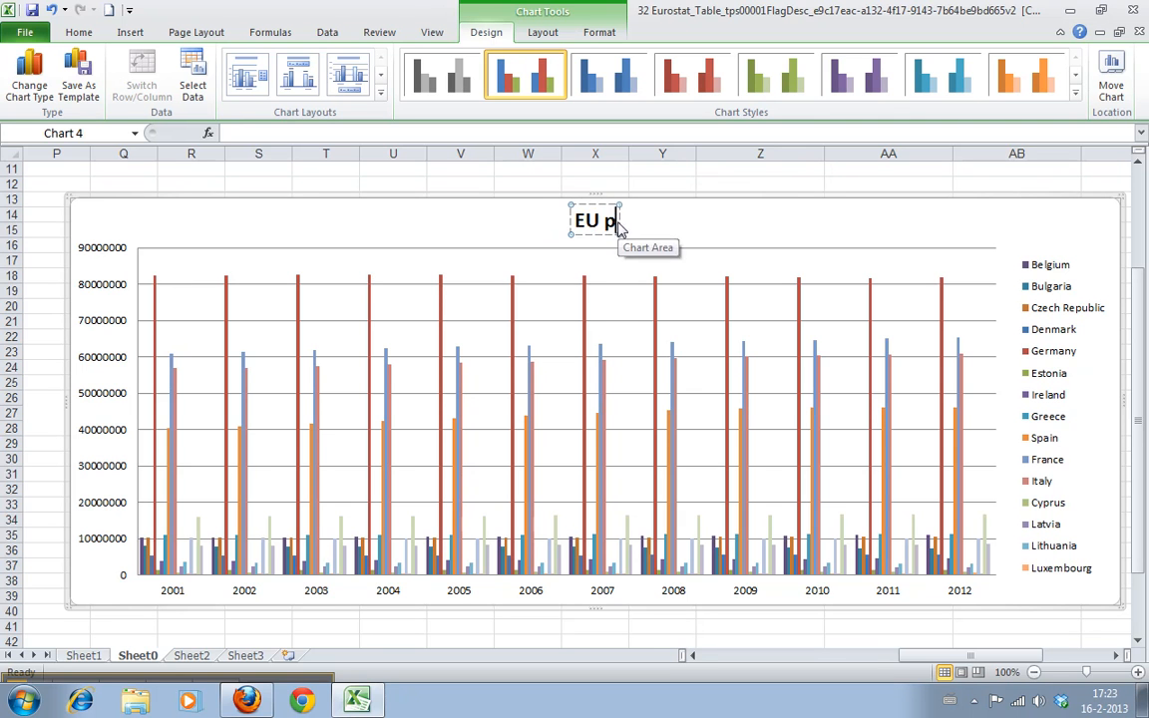
type("opulation")
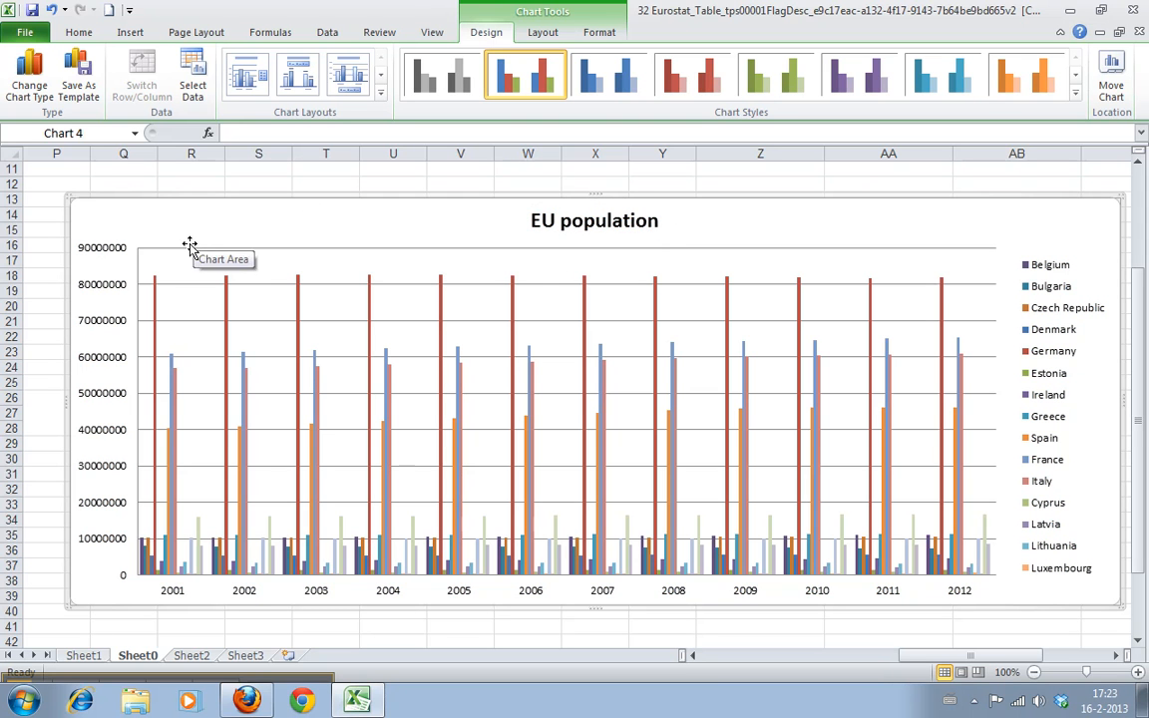
Step: Through Select Data, add an EU (27 countries) series with values B5:M5
left_click(189, 245)
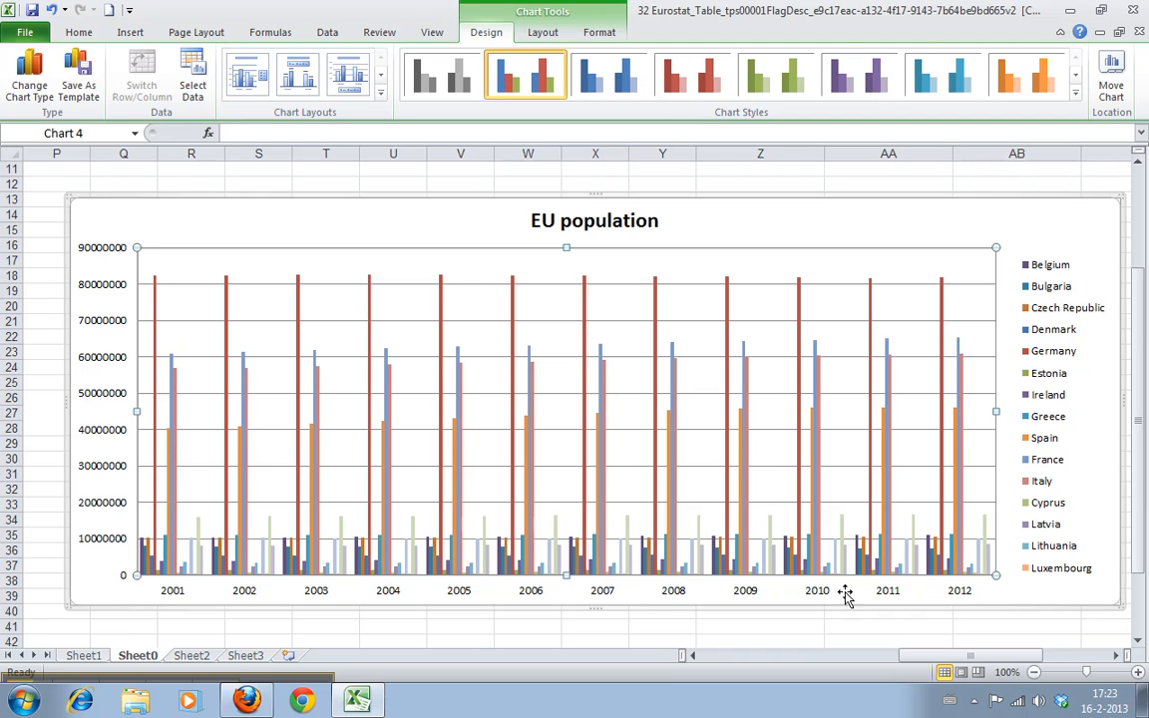
mouse_move(163, 302)
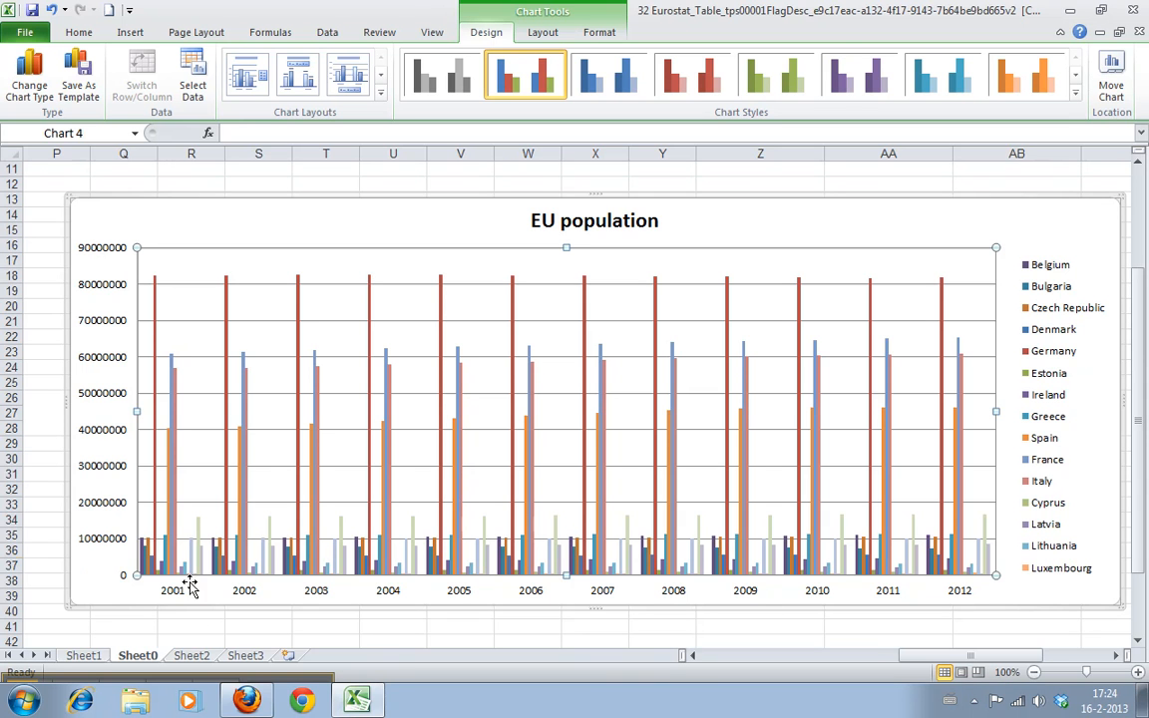
mouse_move(1054, 560)
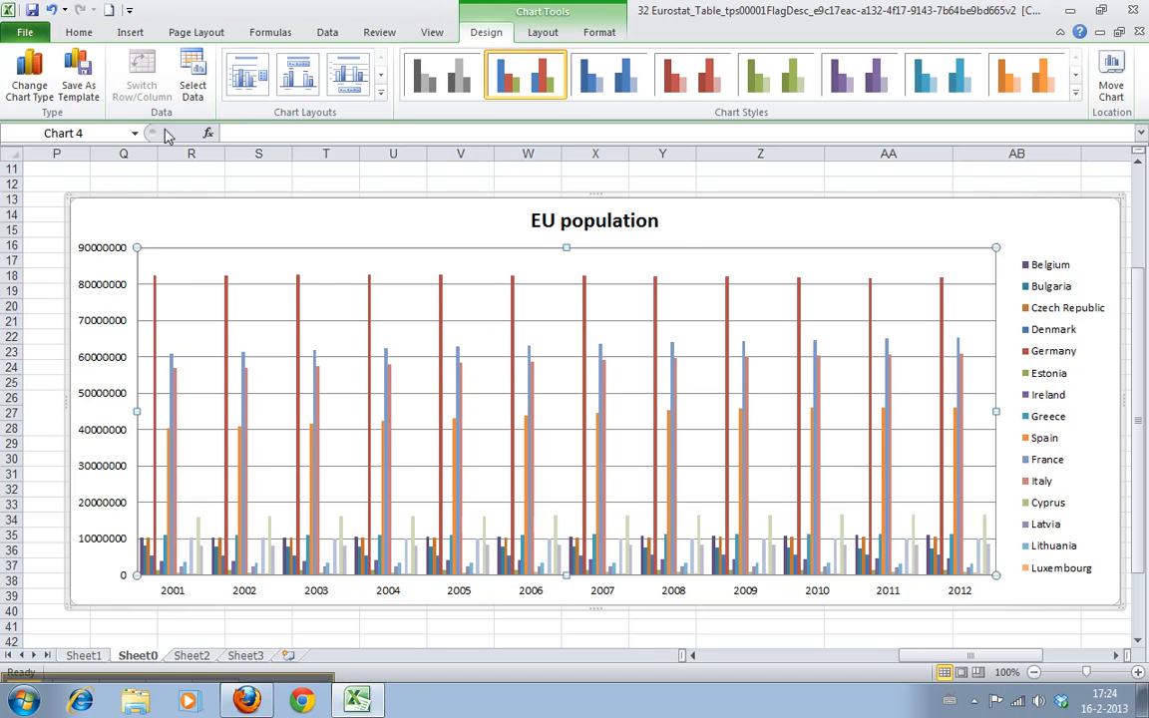
left_click(193, 73)
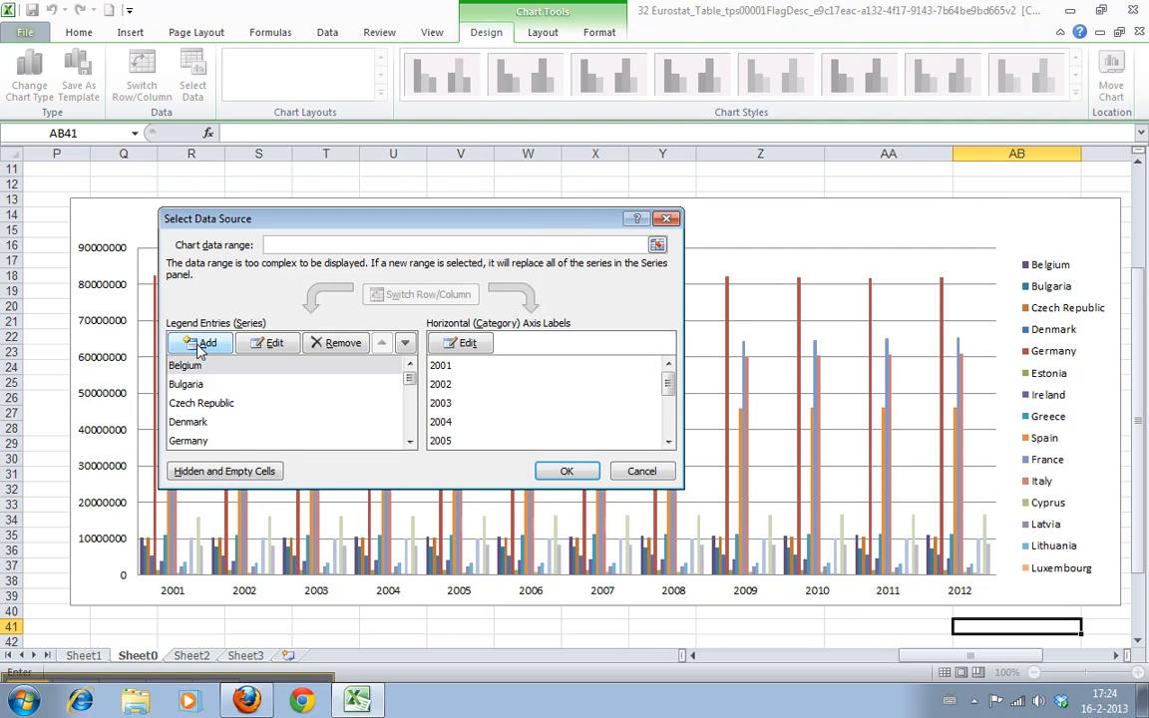
left_click(202, 342)
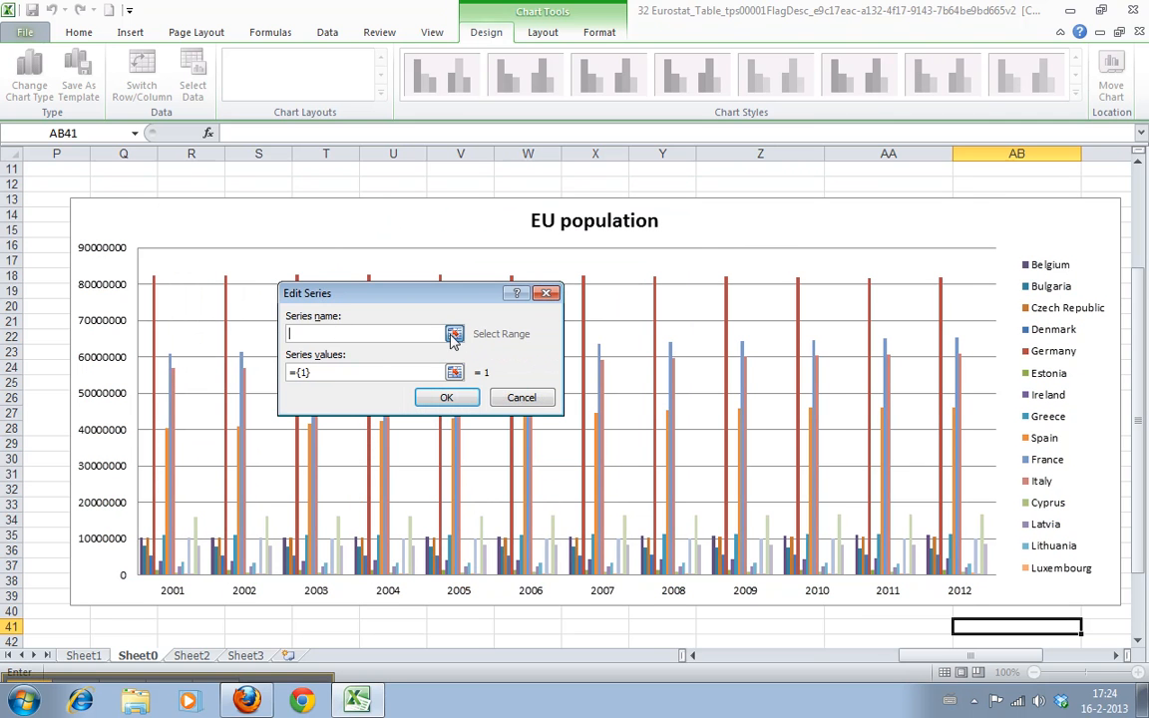
left_click(453, 334)
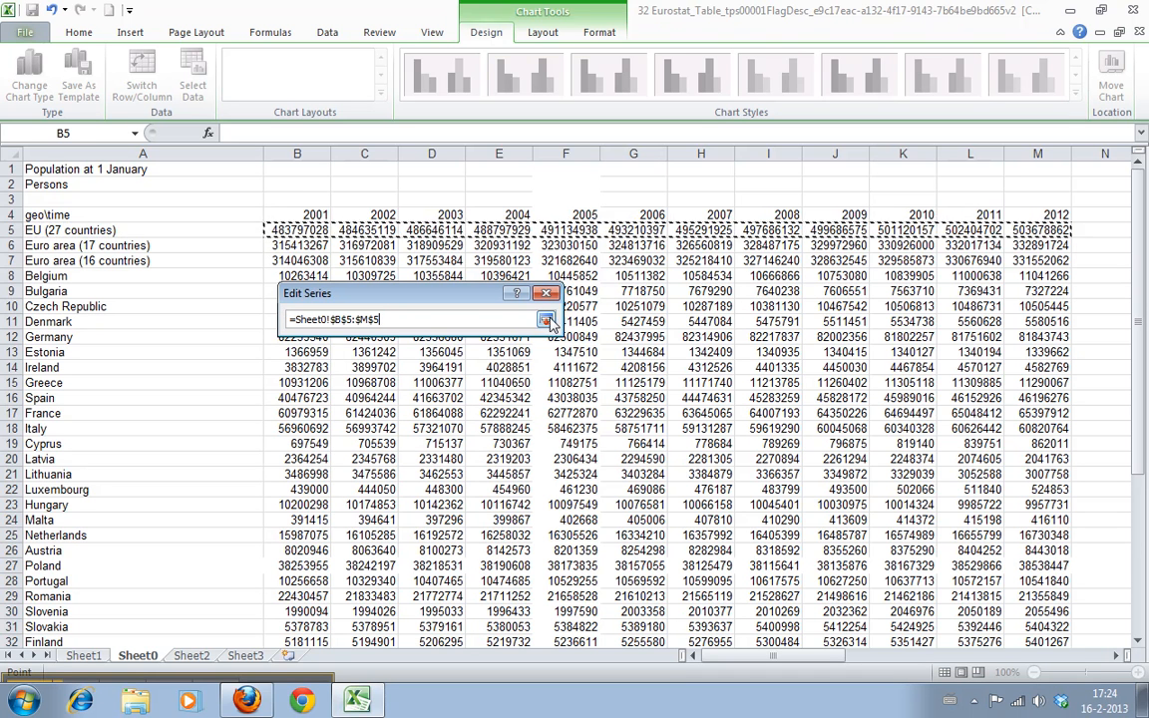
left_click(548, 319)
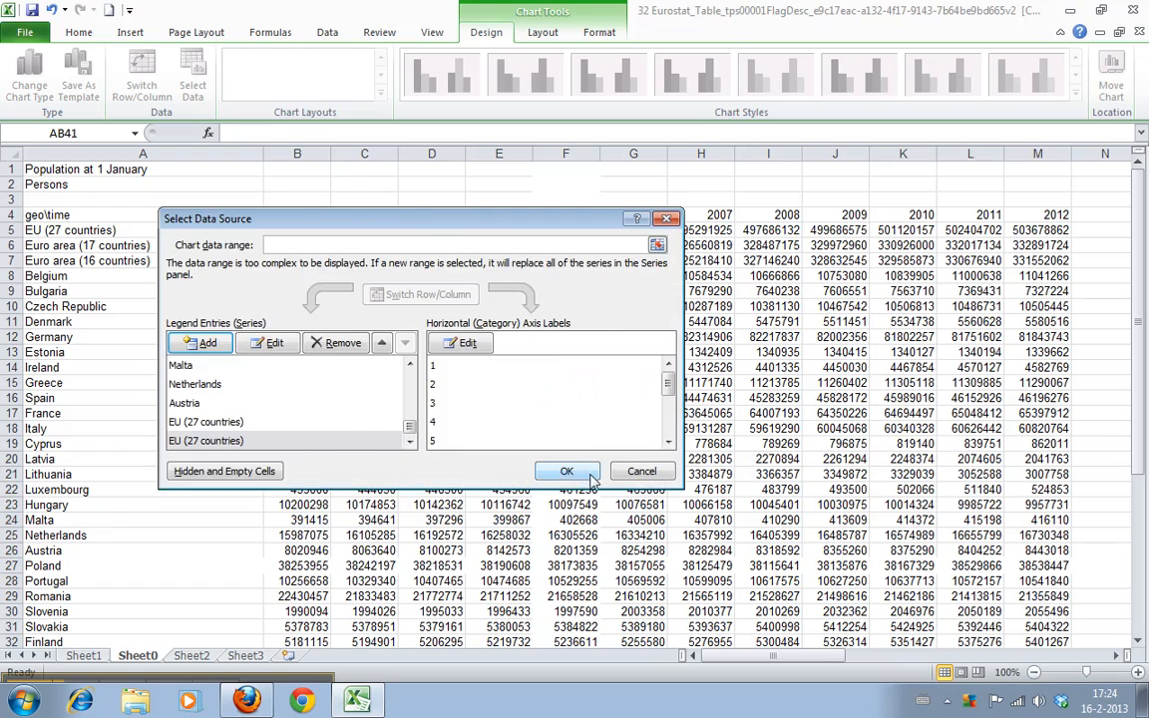
left_click(566, 470)
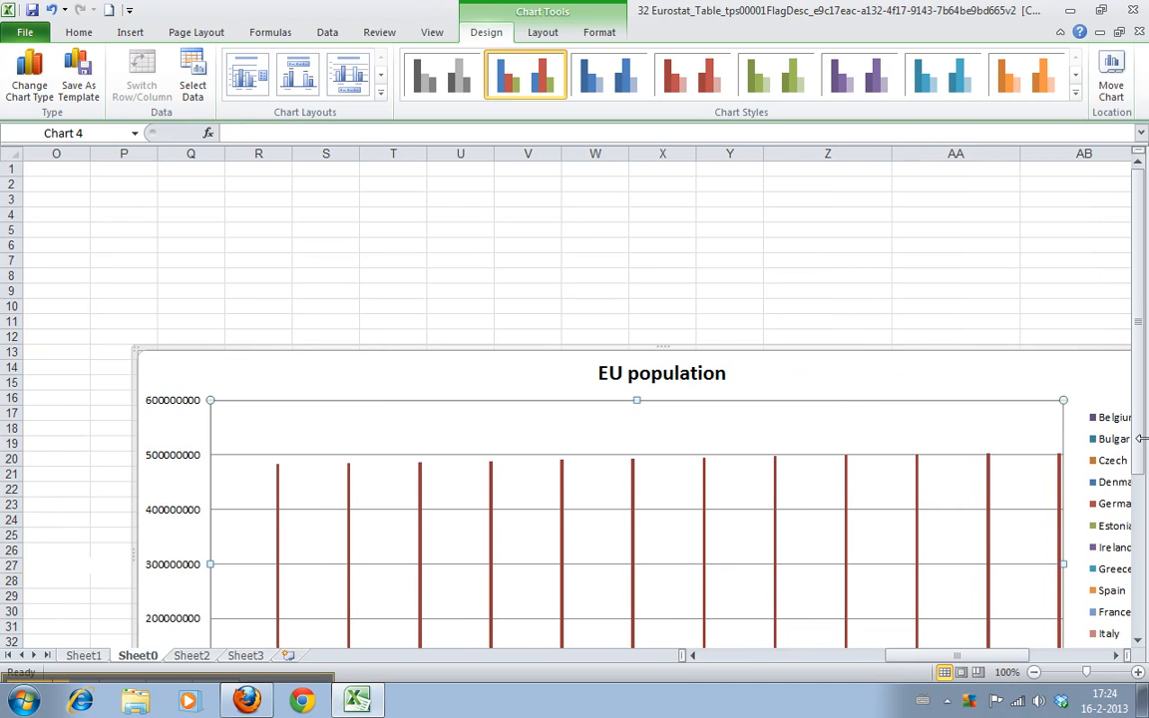
Step: Scroll the sheet and select the EU (27 countries) series bars
scroll("down", 3)
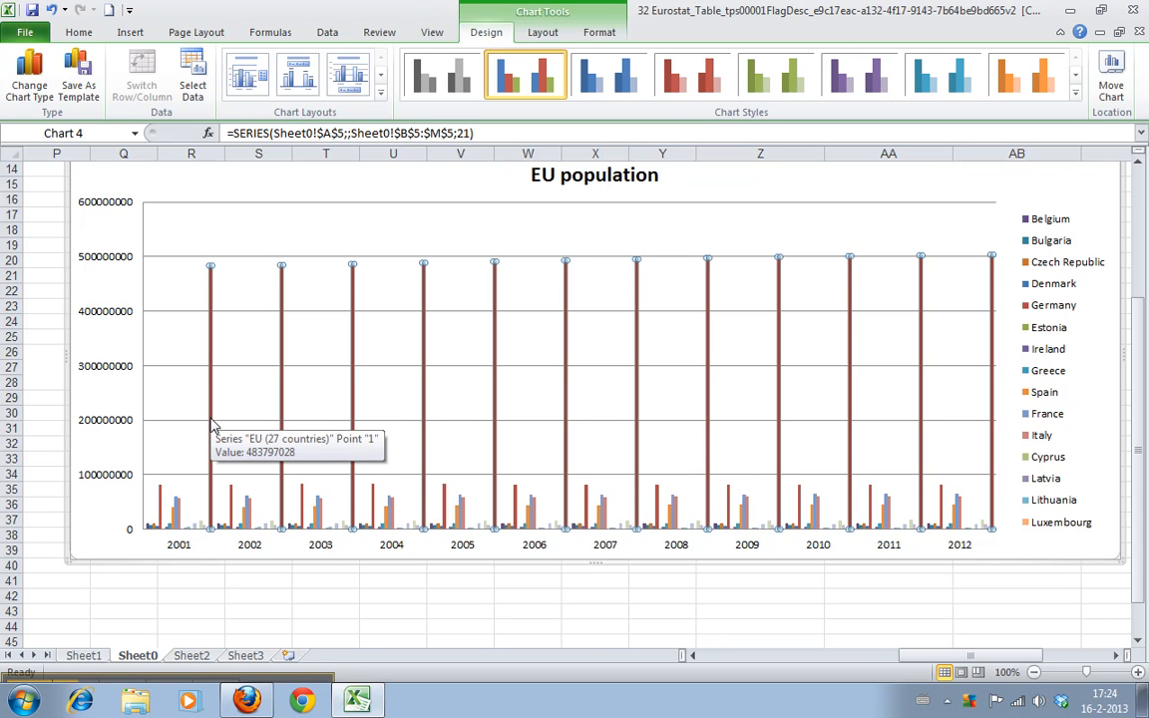
mouse_move(148, 310)
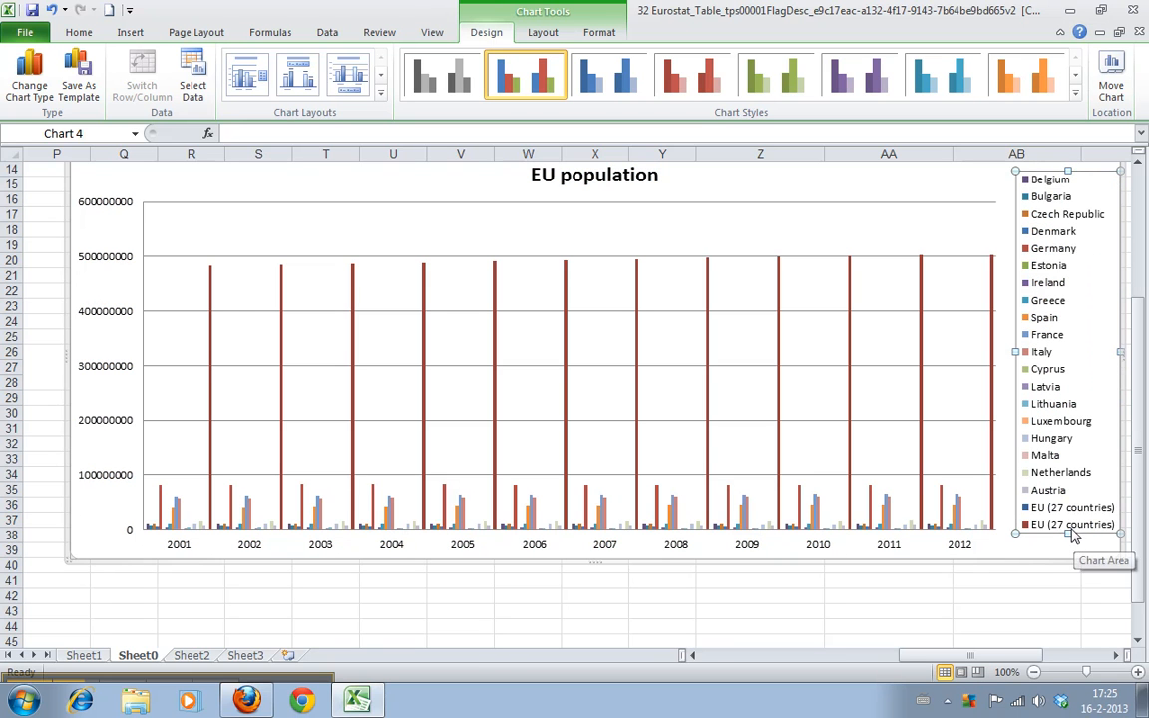
mouse_move(1037, 531)
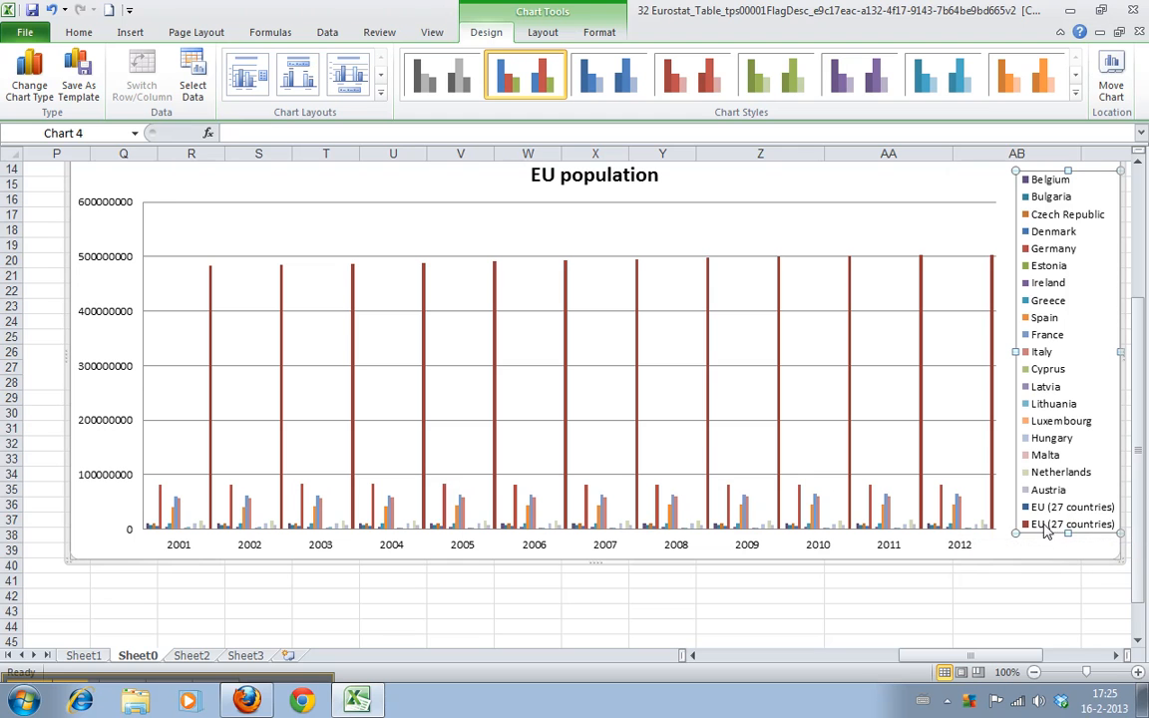
mouse_move(1045, 518)
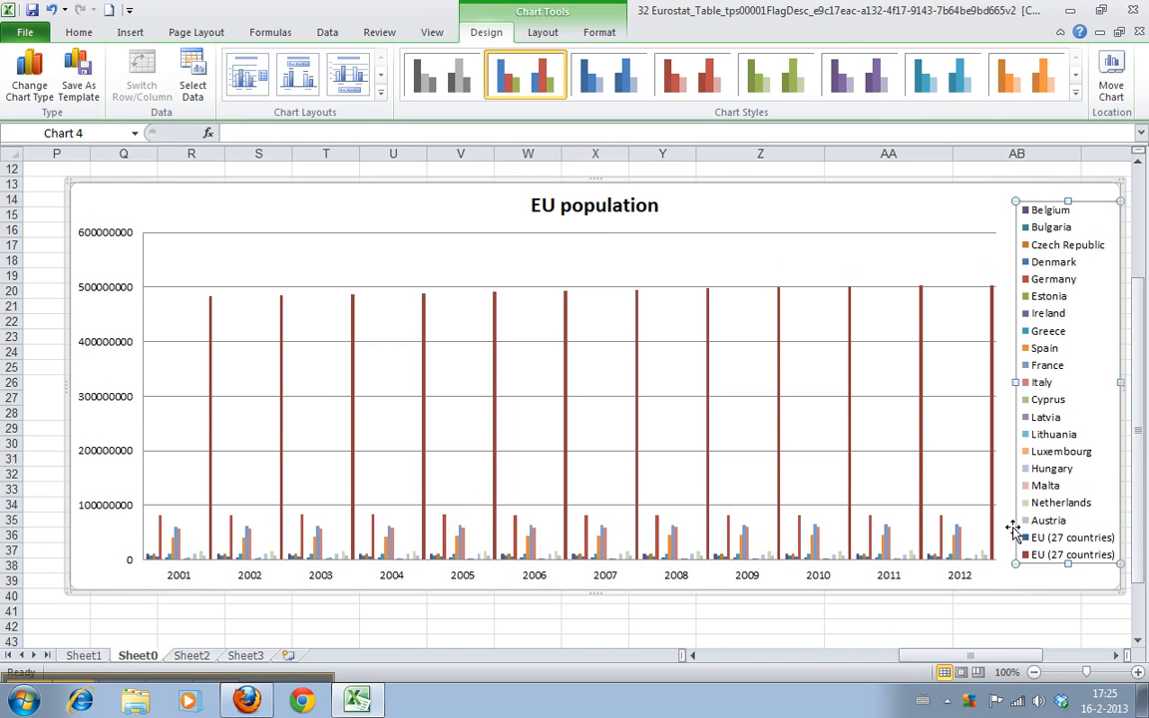
mouse_move(287, 569)
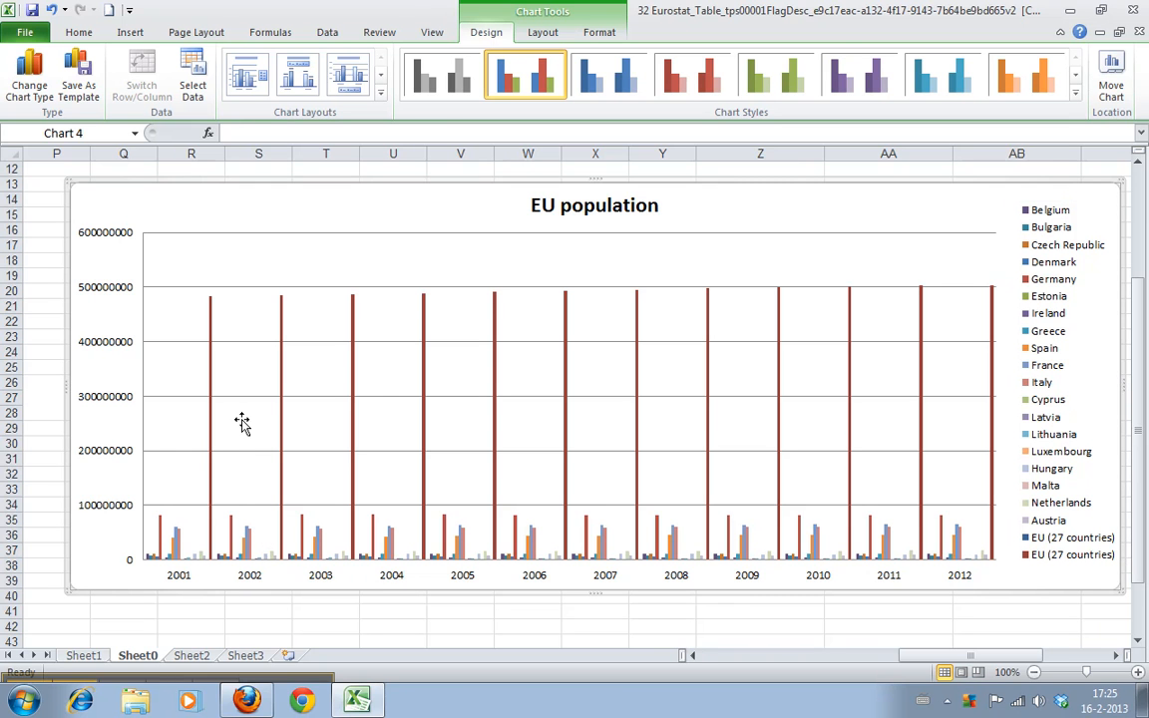
left_click(210, 399)
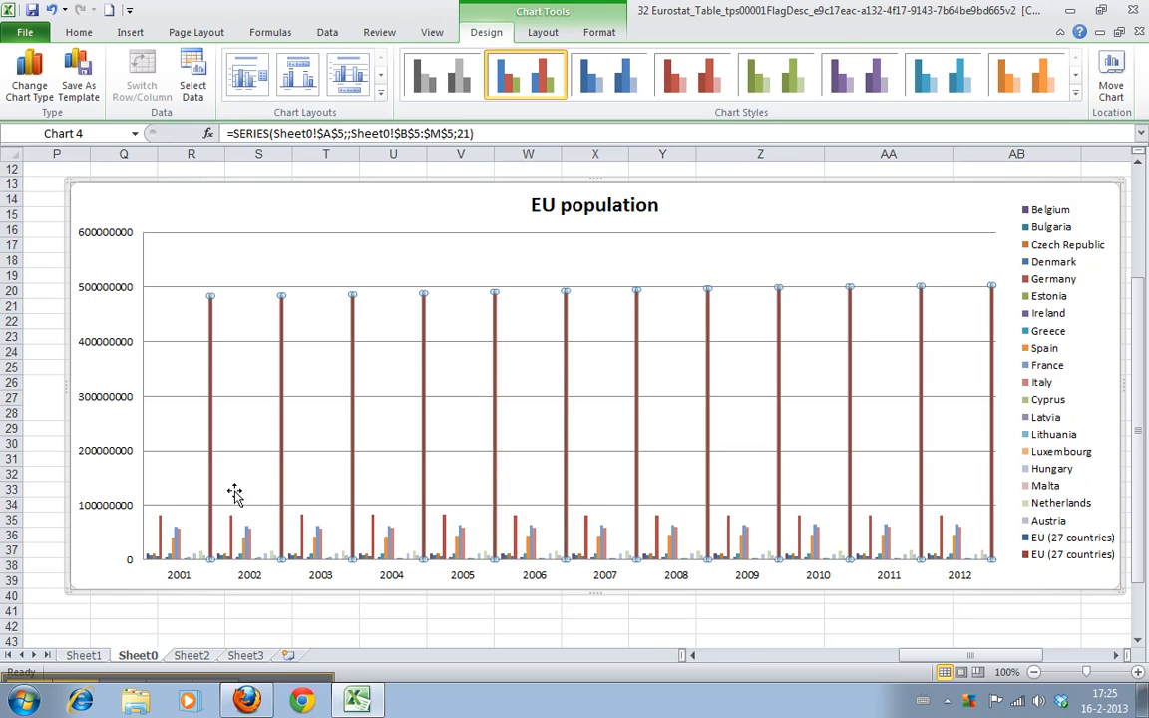
mouse_move(180, 567)
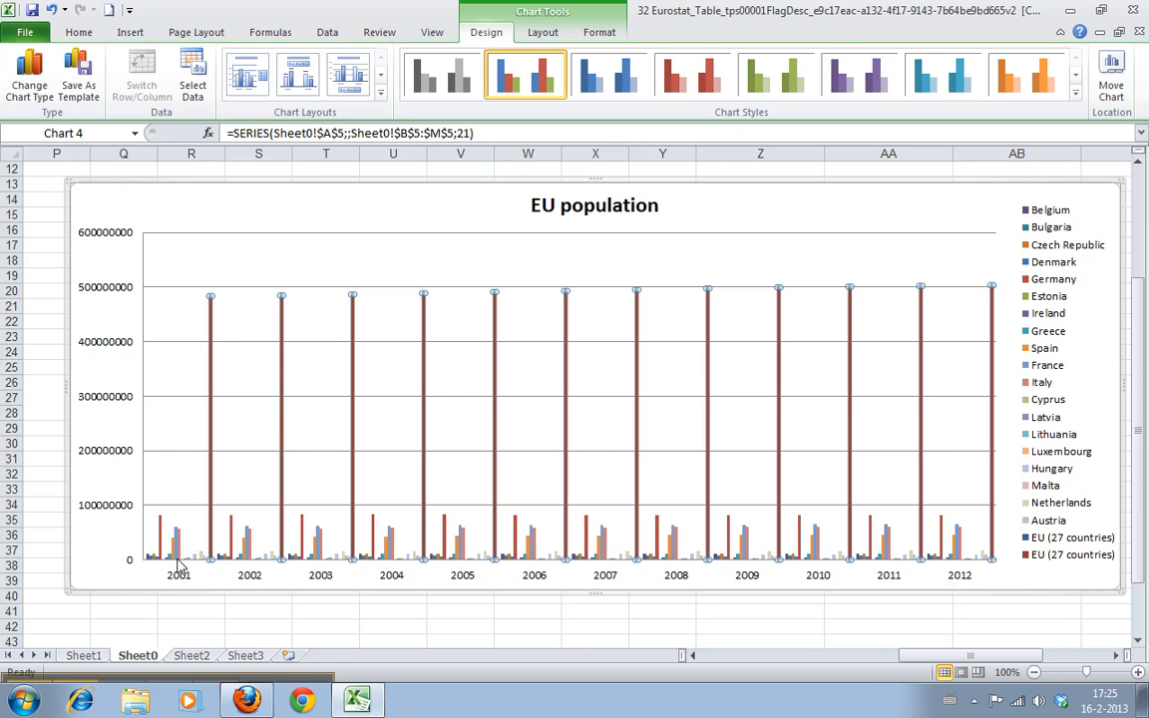
mouse_move(683, 539)
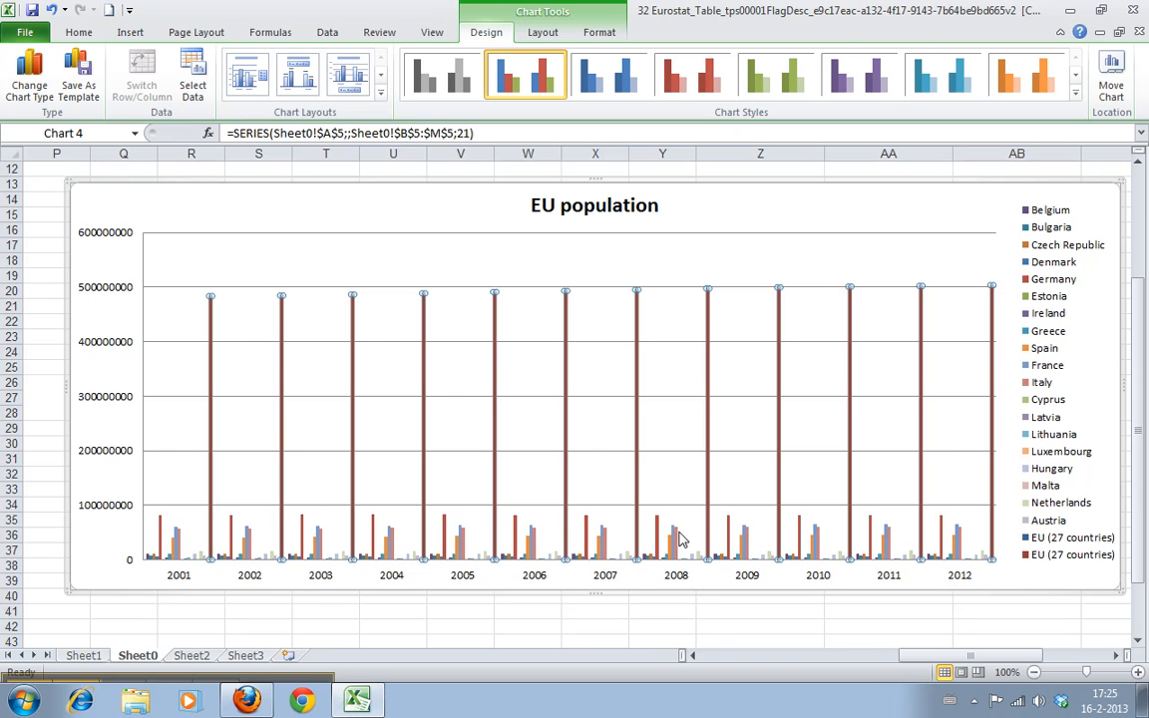
mouse_move(228, 526)
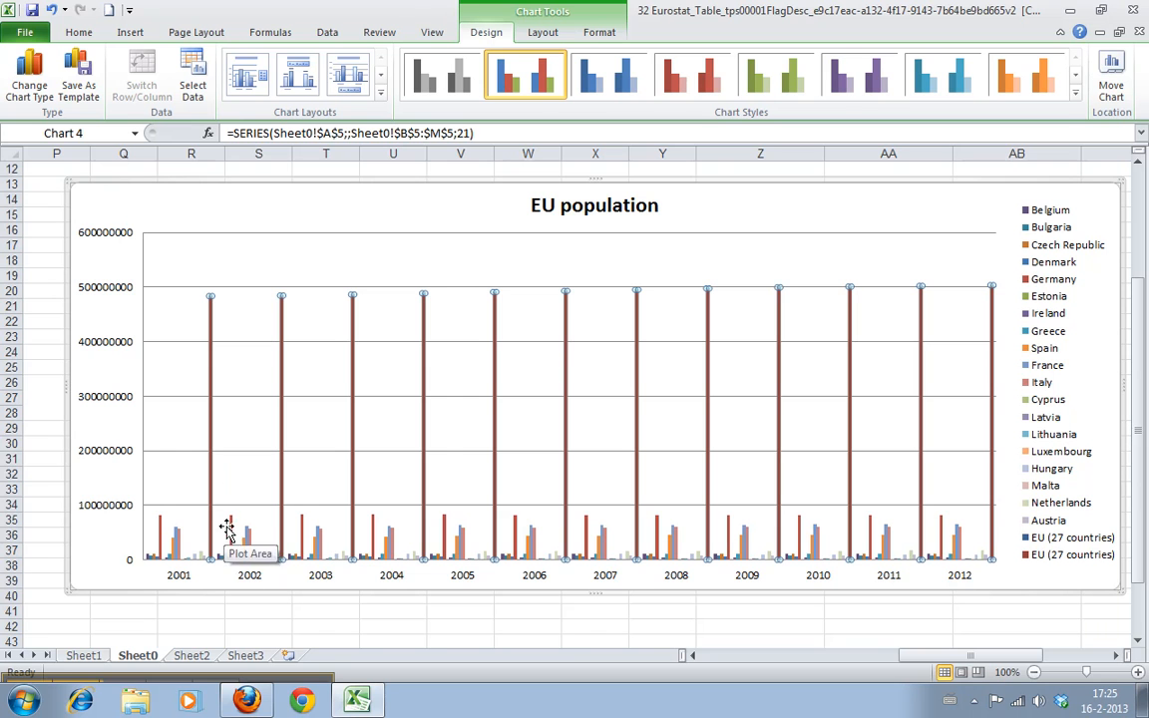
mouse_move(236, 533)
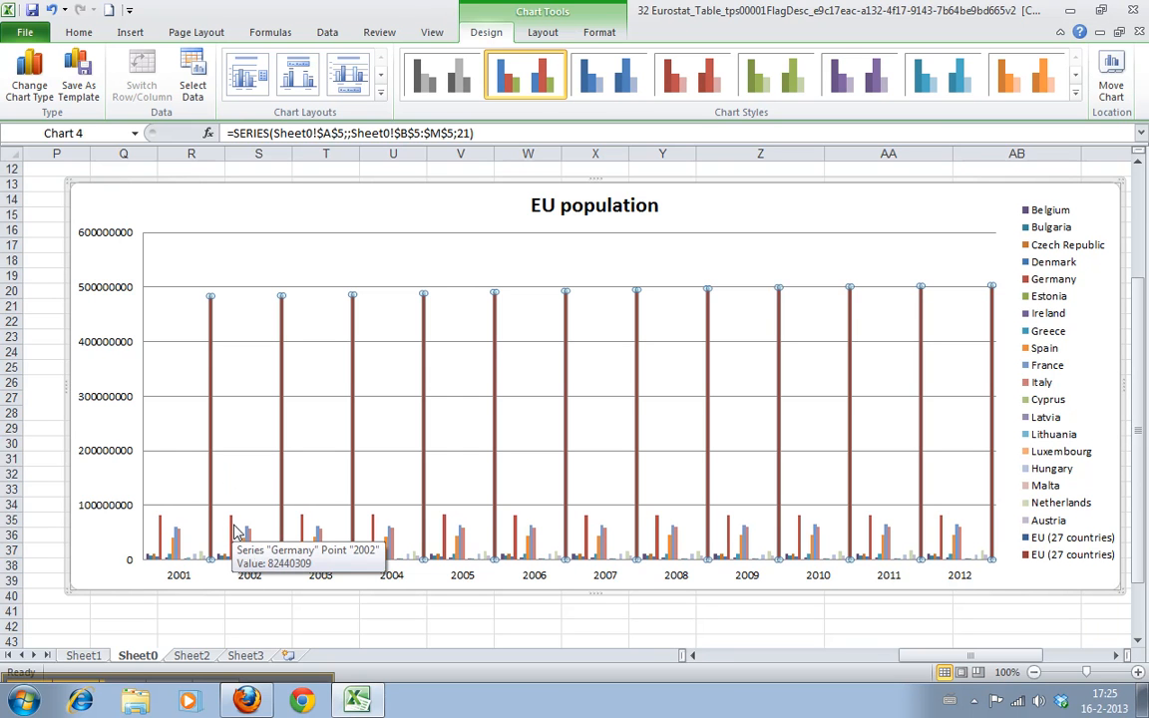
mouse_move(397, 528)
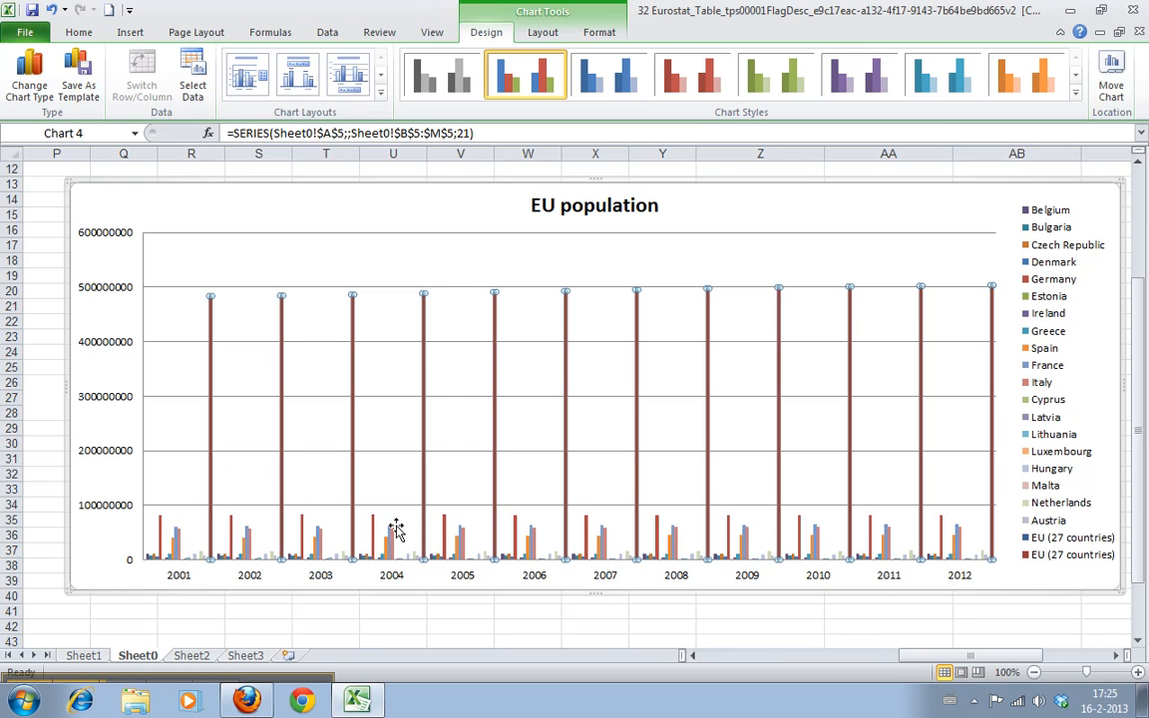
mouse_move(198, 563)
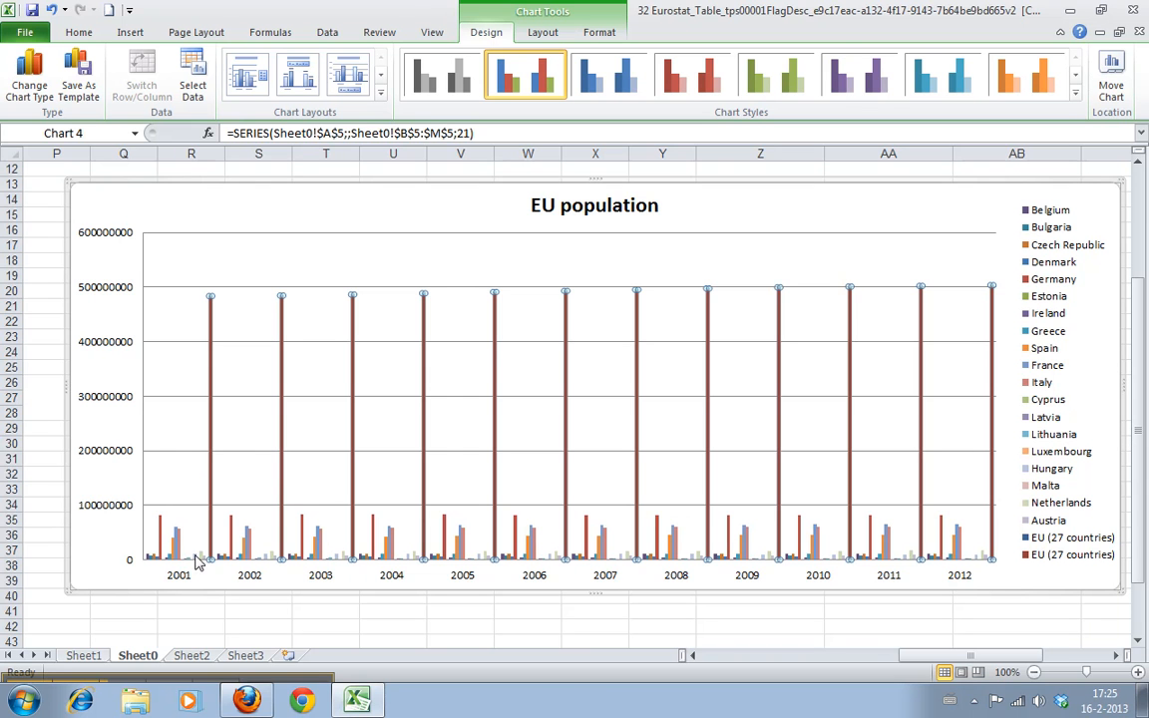
mouse_move(209, 469)
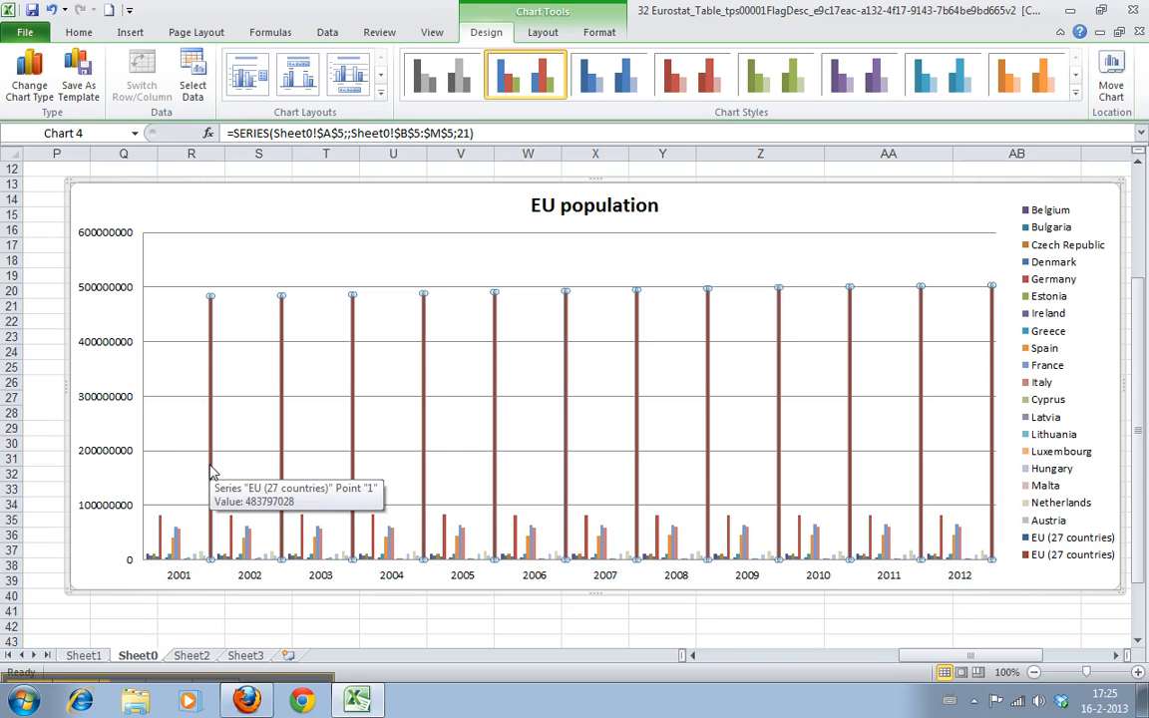
Step: Set the EU (27 countries) series to plot on the Secondary Axis
right_click(210, 464)
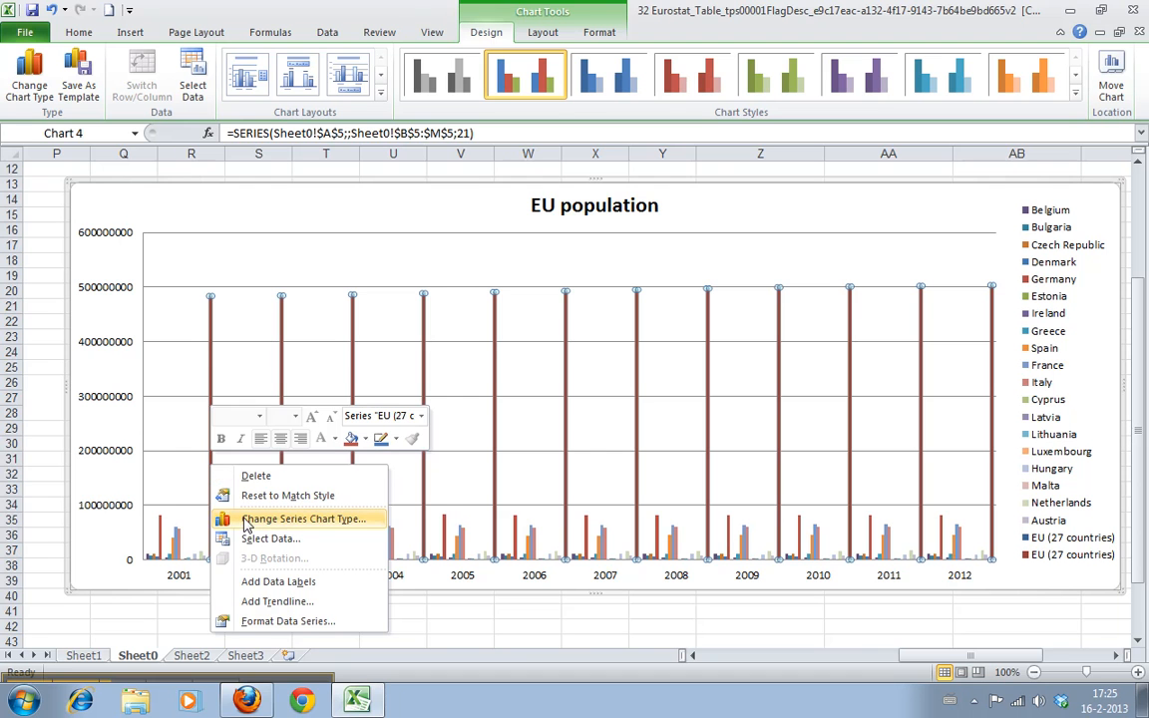
mouse_move(287, 621)
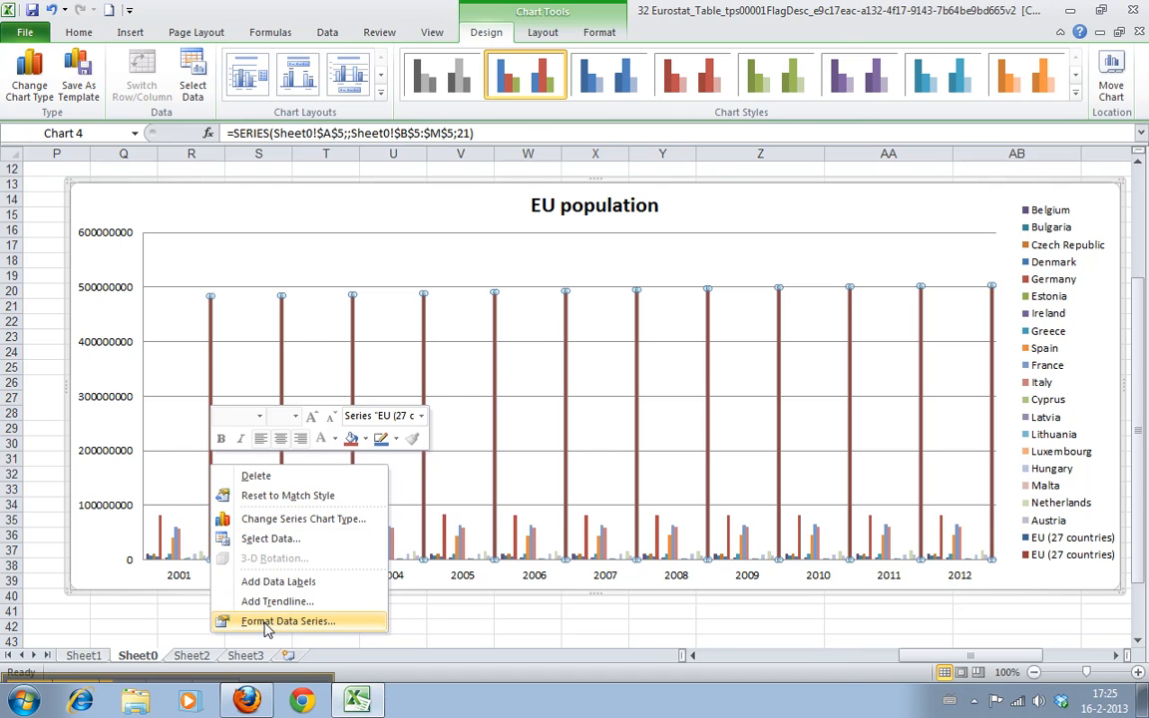
left_click(287, 621)
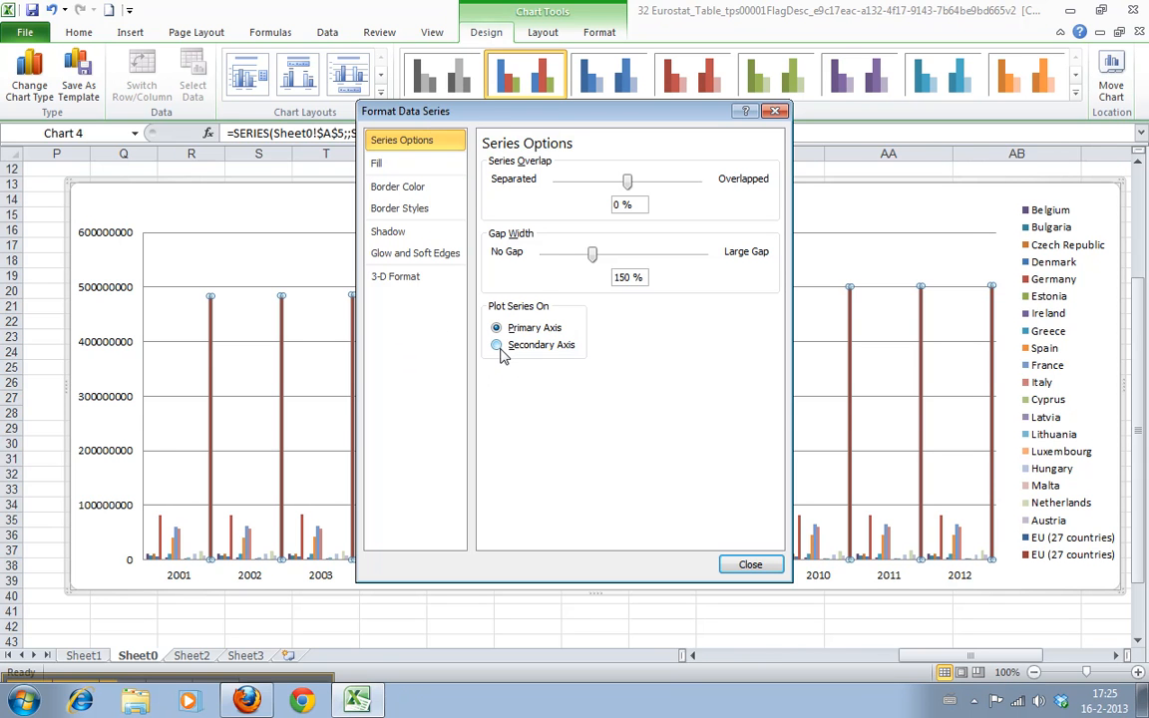
left_click(496, 344)
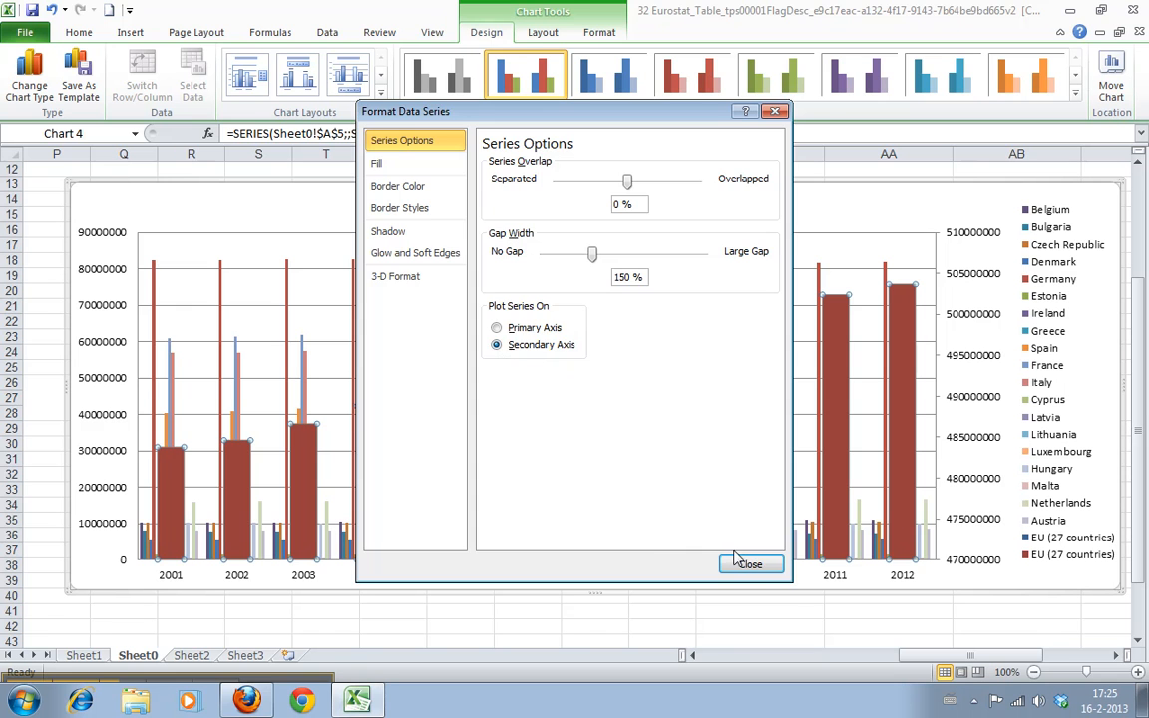
left_click(749, 564)
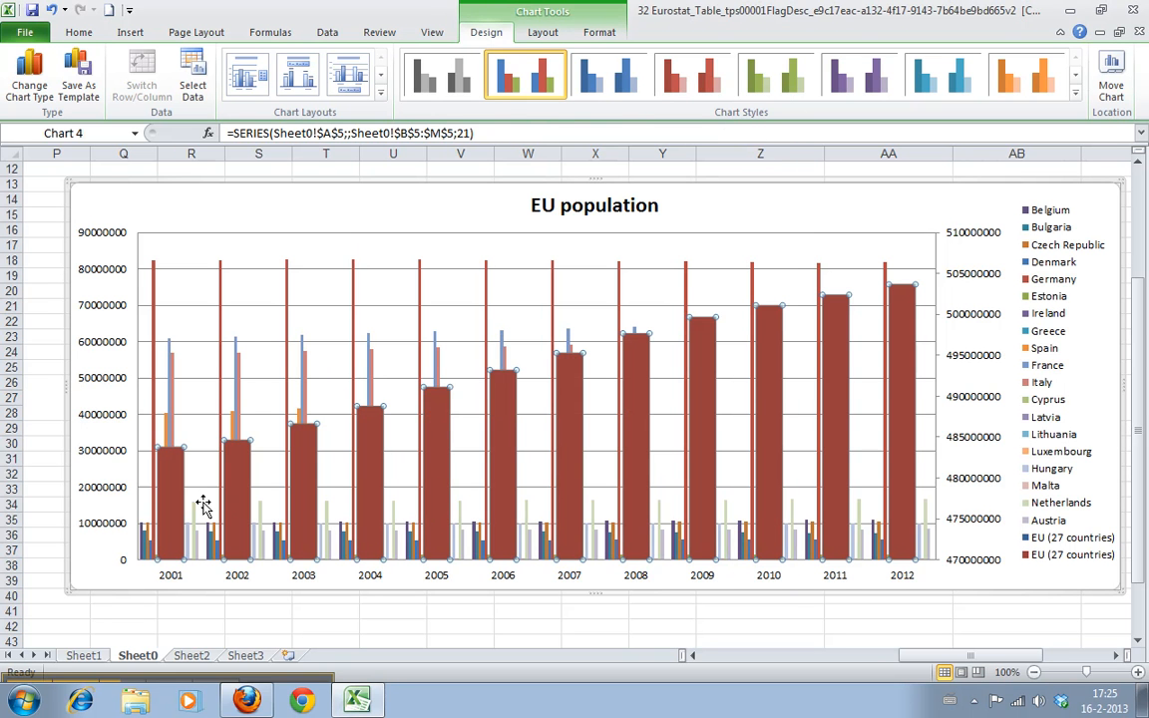
mouse_move(212, 553)
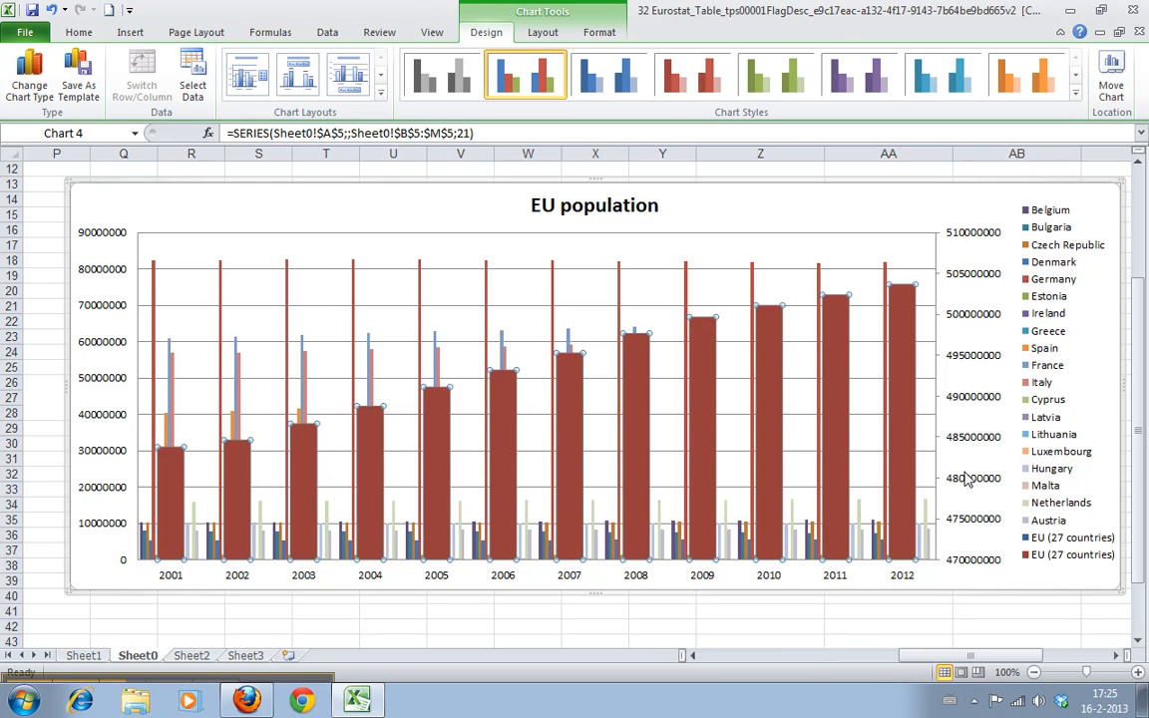
mouse_move(987, 549)
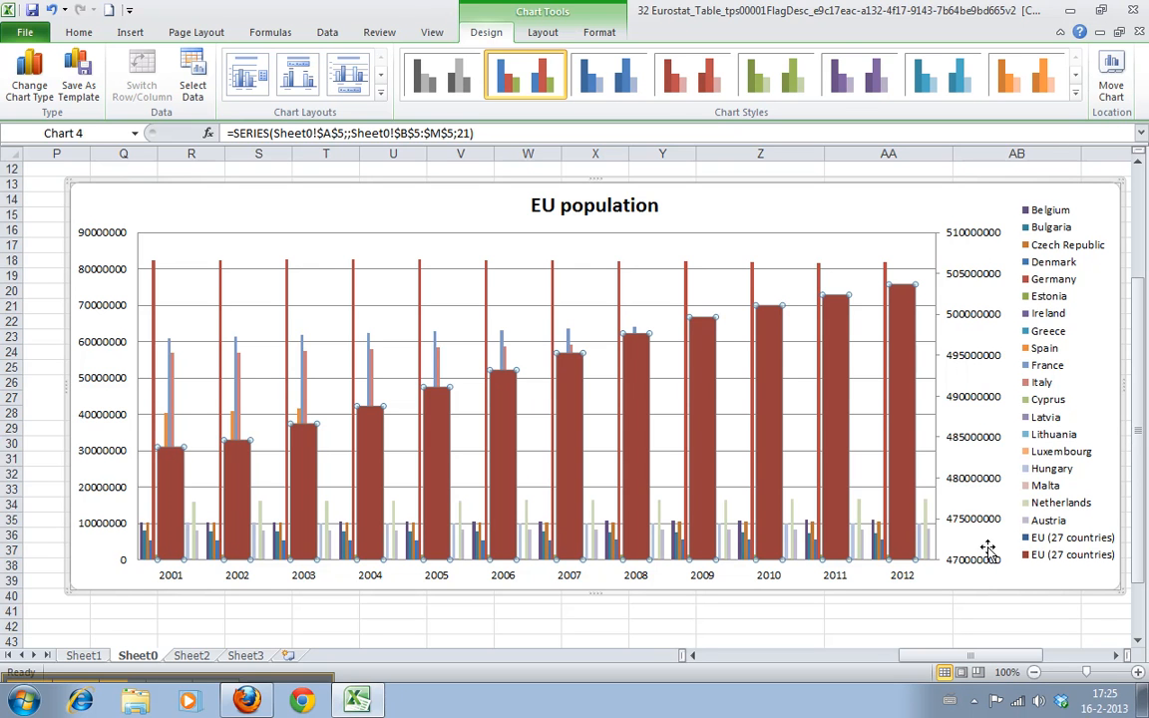
mouse_move(982, 573)
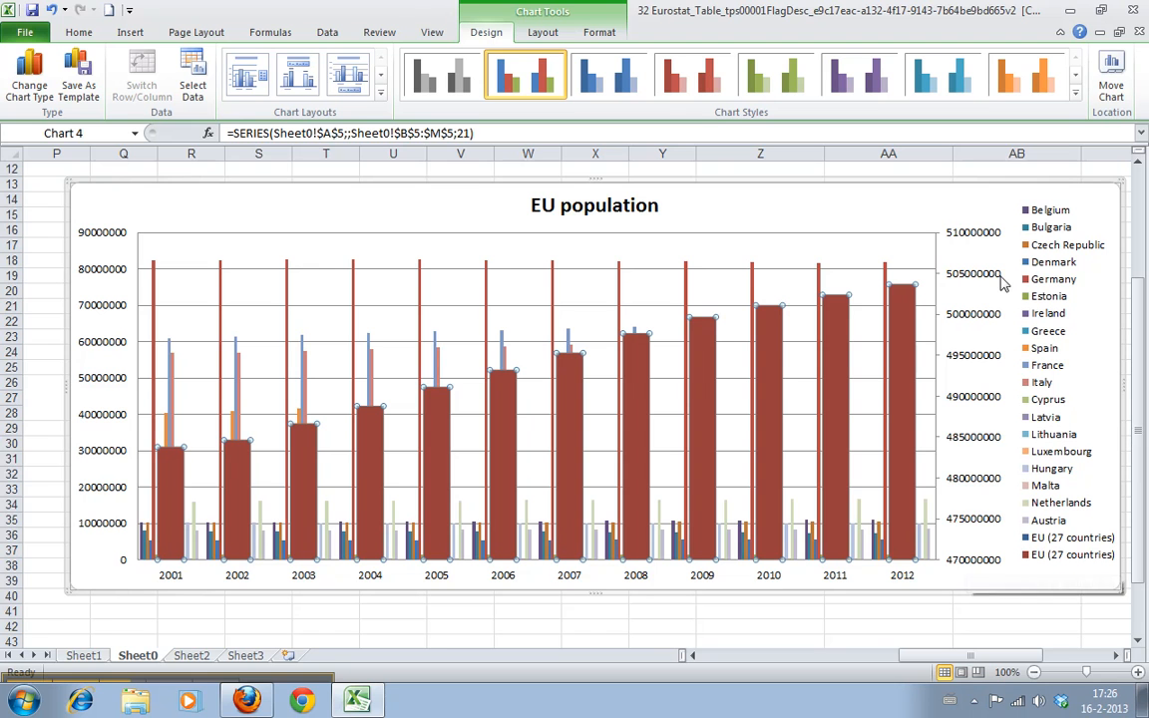
mouse_move(955, 568)
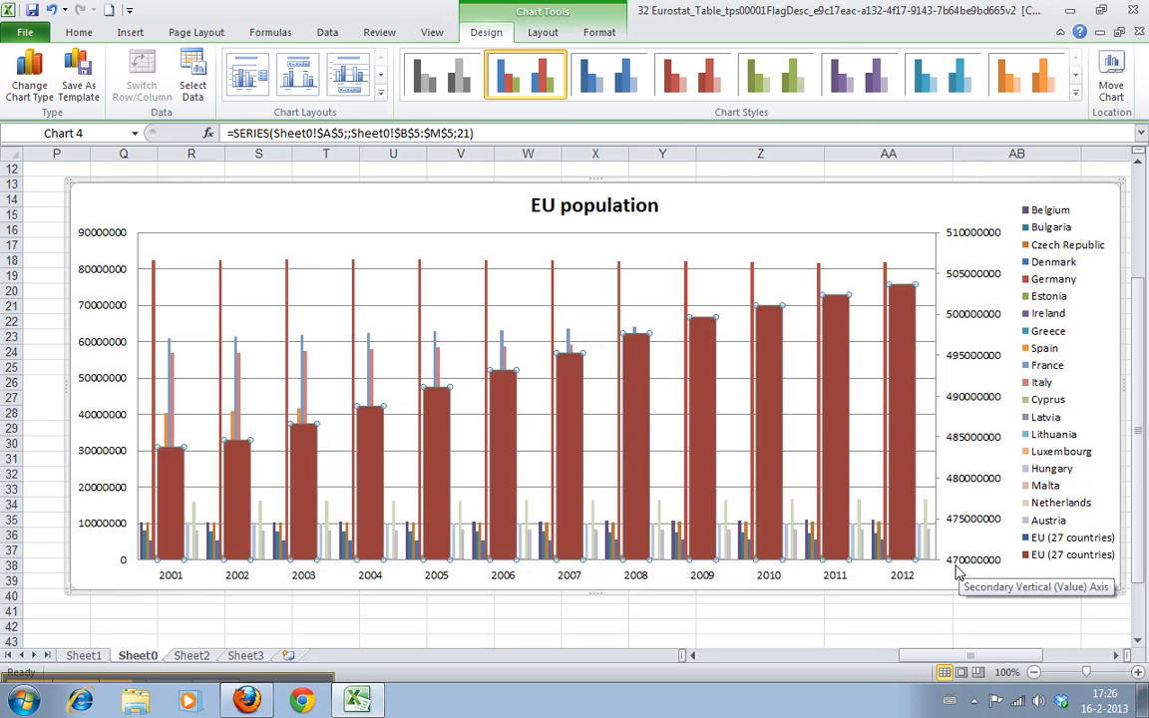
mouse_move(960, 571)
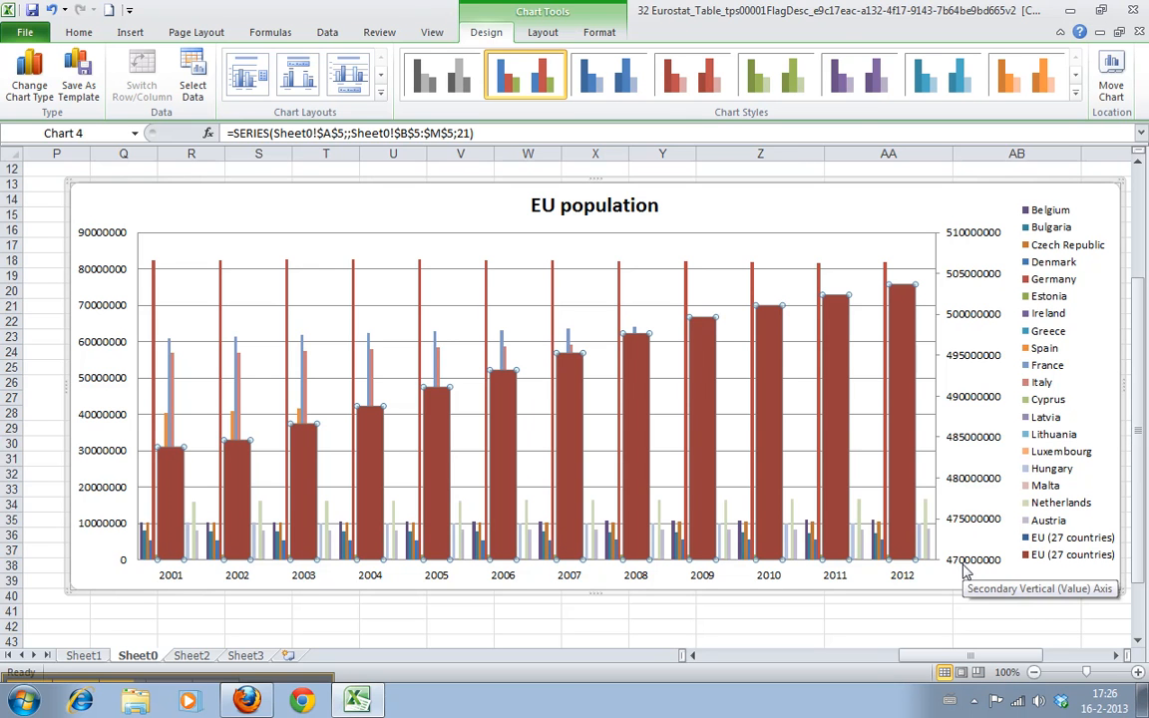
mouse_move(945, 261)
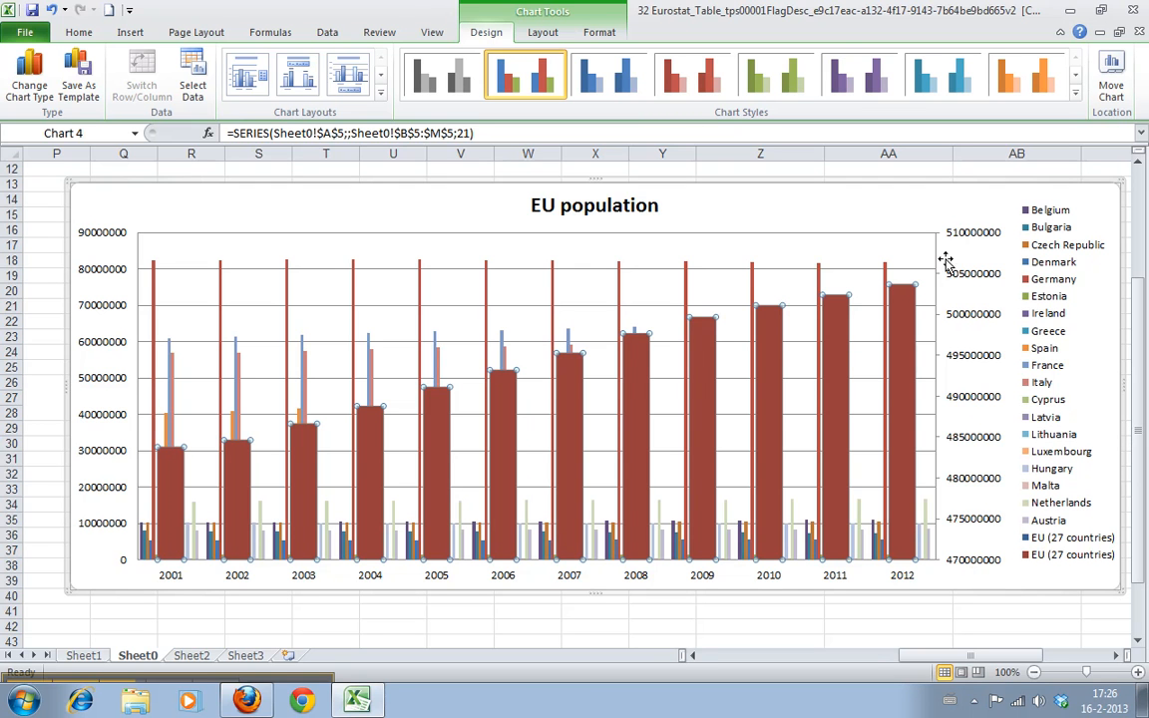
mouse_move(885, 339)
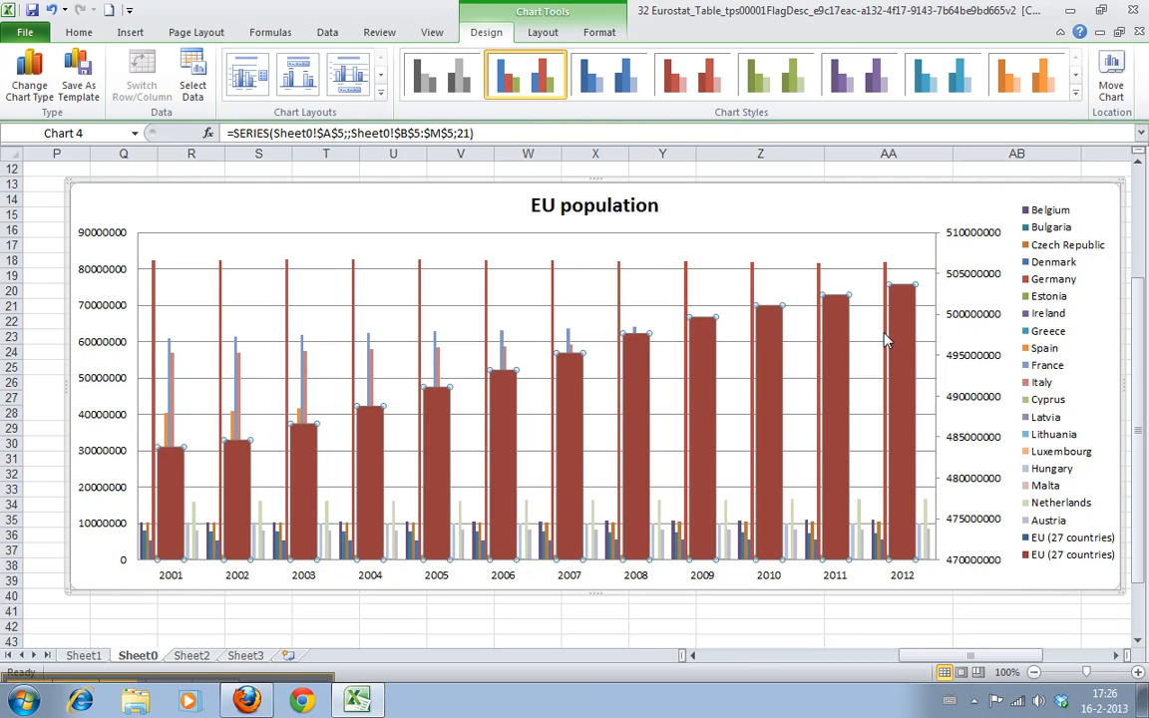
mouse_move(588, 531)
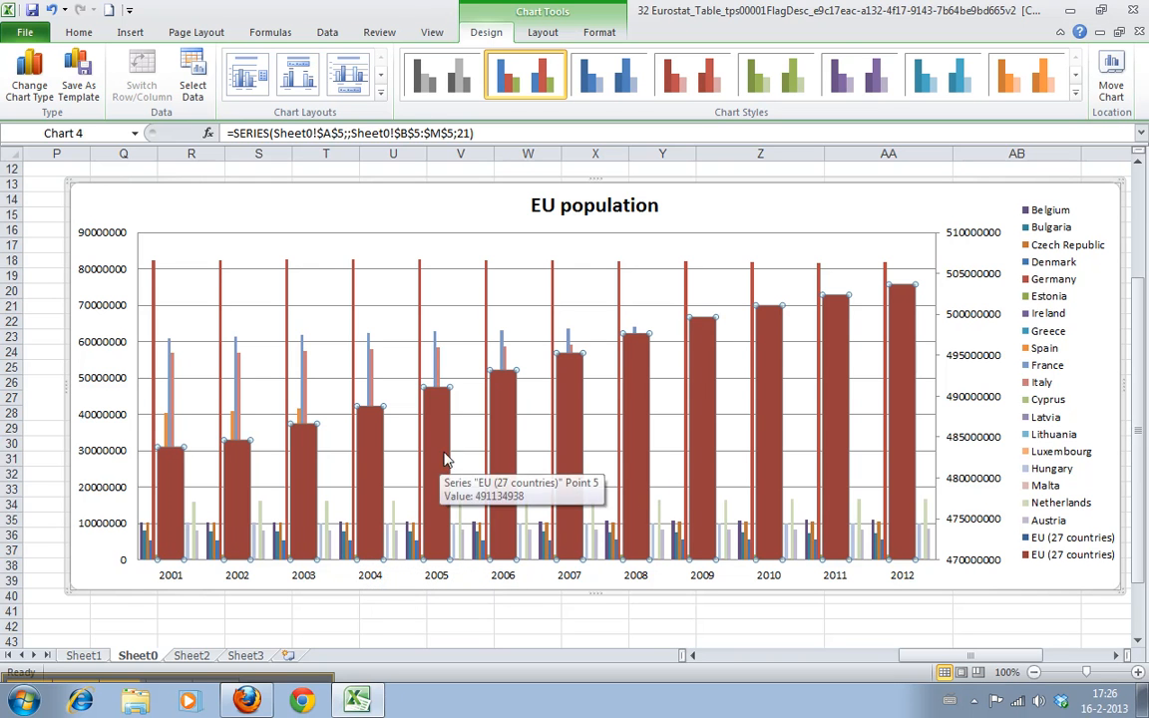
mouse_move(515, 464)
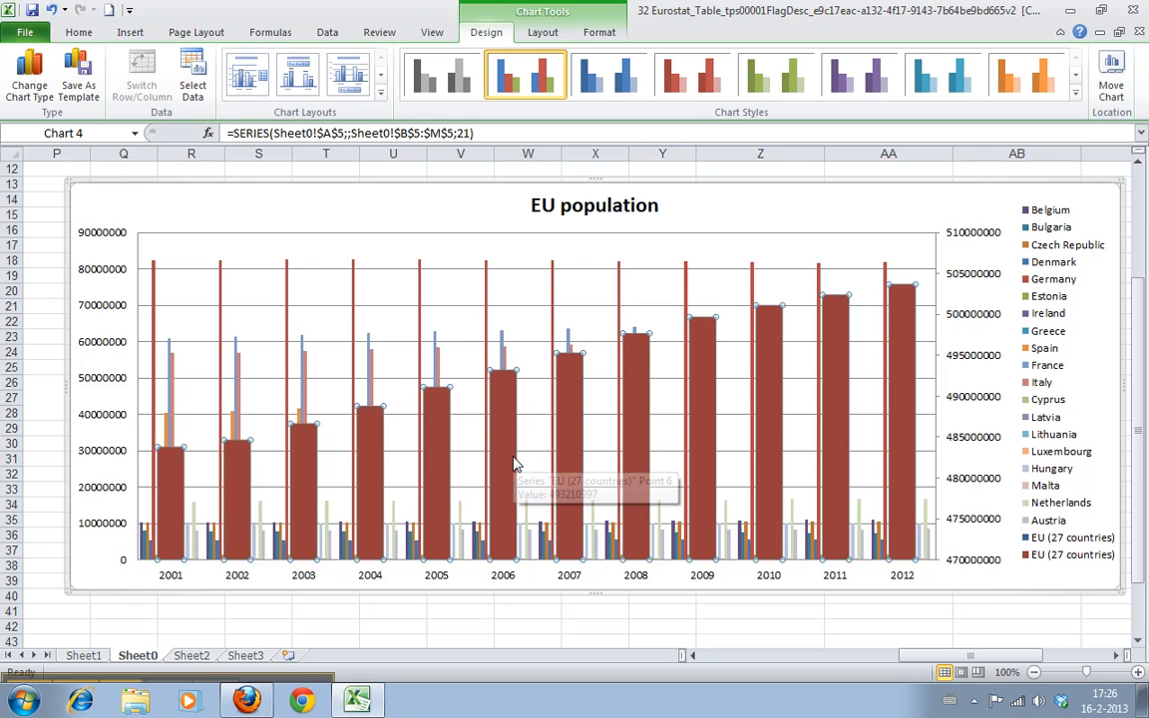
mouse_move(436, 538)
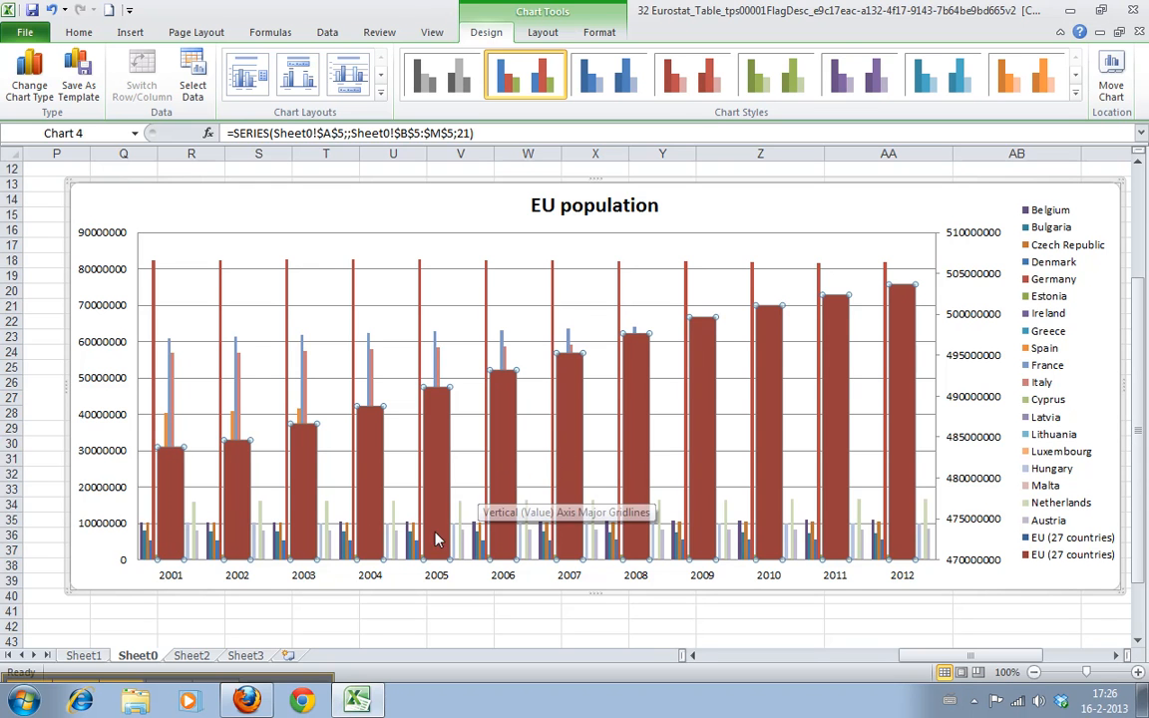
mouse_move(321, 545)
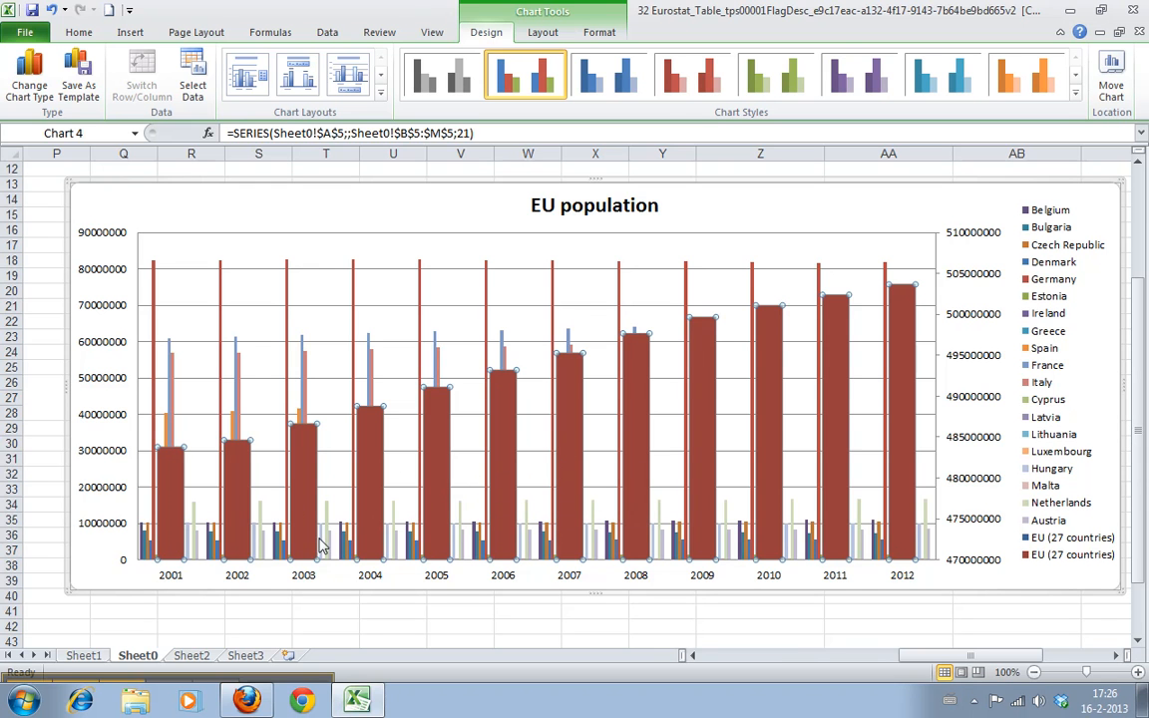
mouse_move(507, 451)
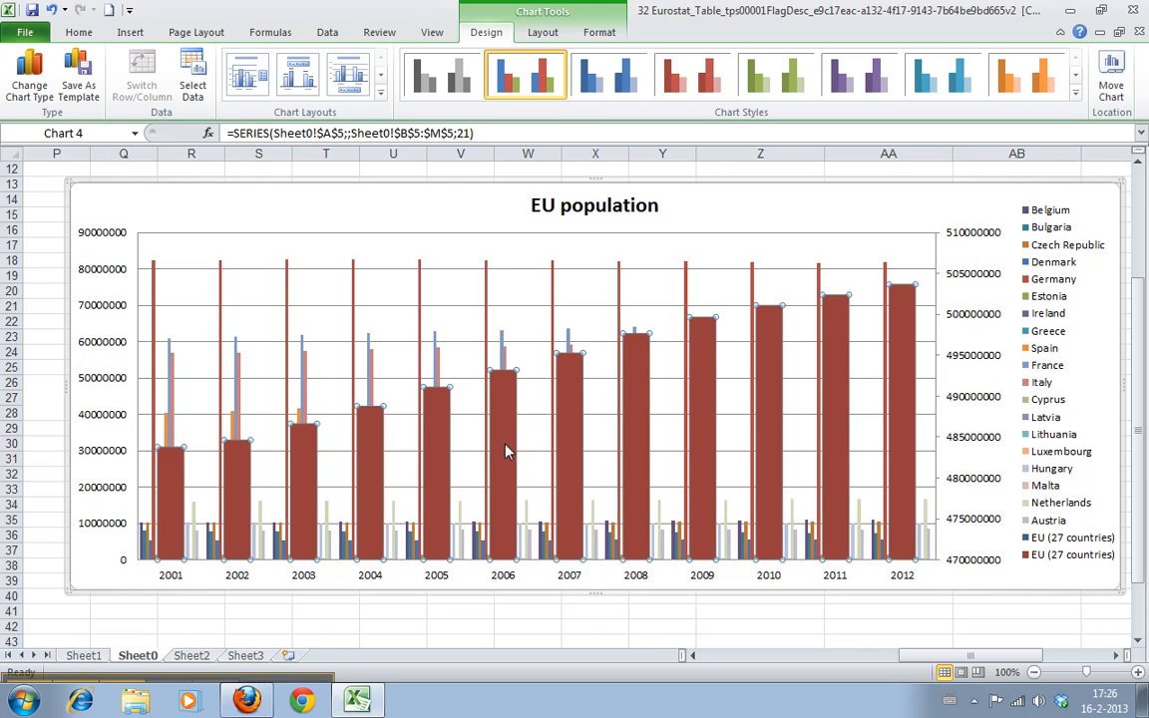
Step: Right-click an EU (27 countries) bar to show its context menu
right_click(504, 450)
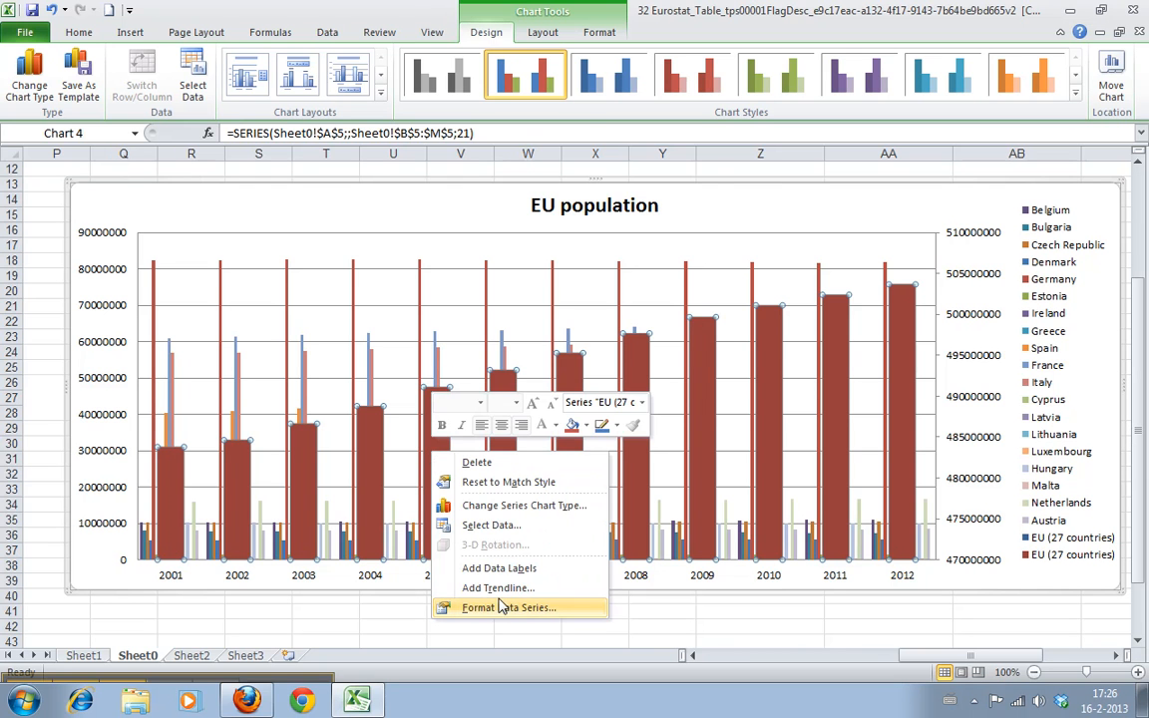
Step: Give the EU (27 countries) bars a solid fill at 50% transparency
left_click(508, 607)
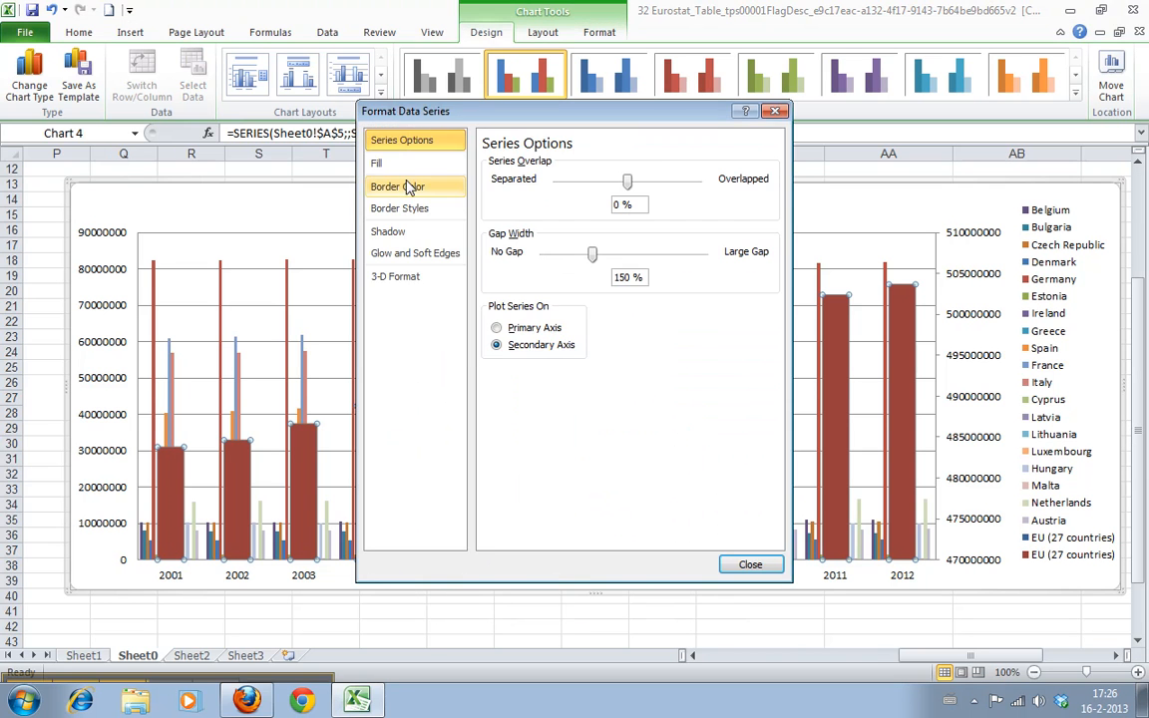
left_click(377, 163)
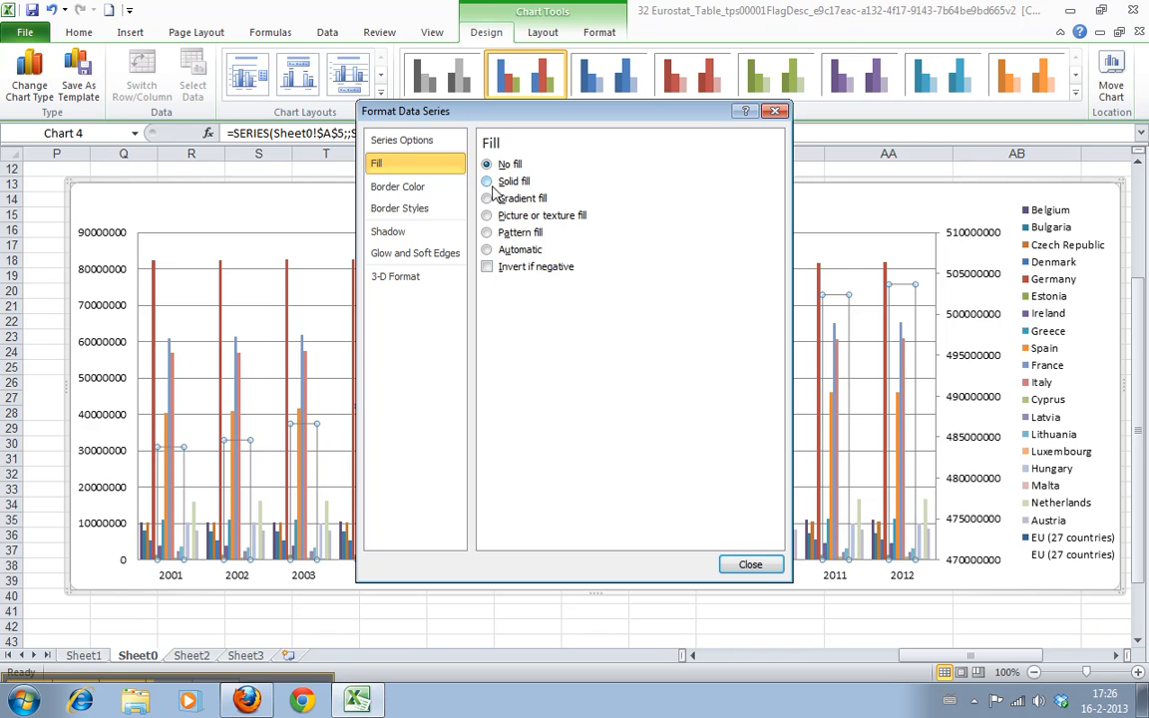
left_click(486, 163)
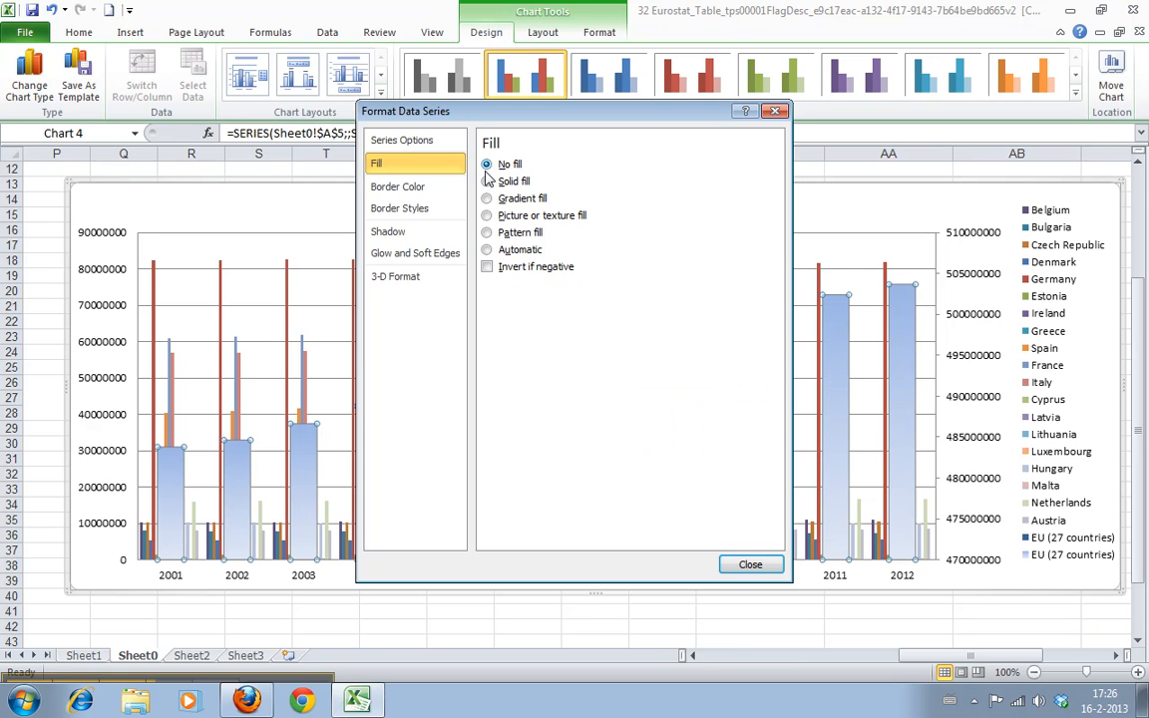
left_click(488, 181)
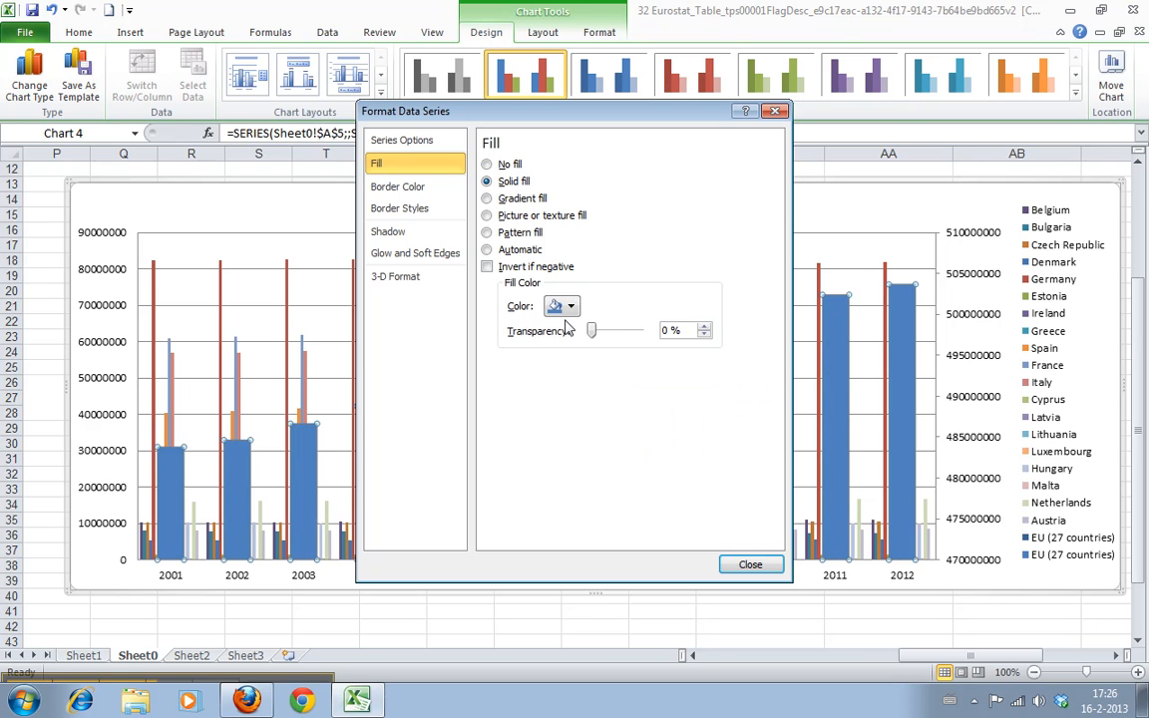
left_click_drag(591, 330, 608, 330)
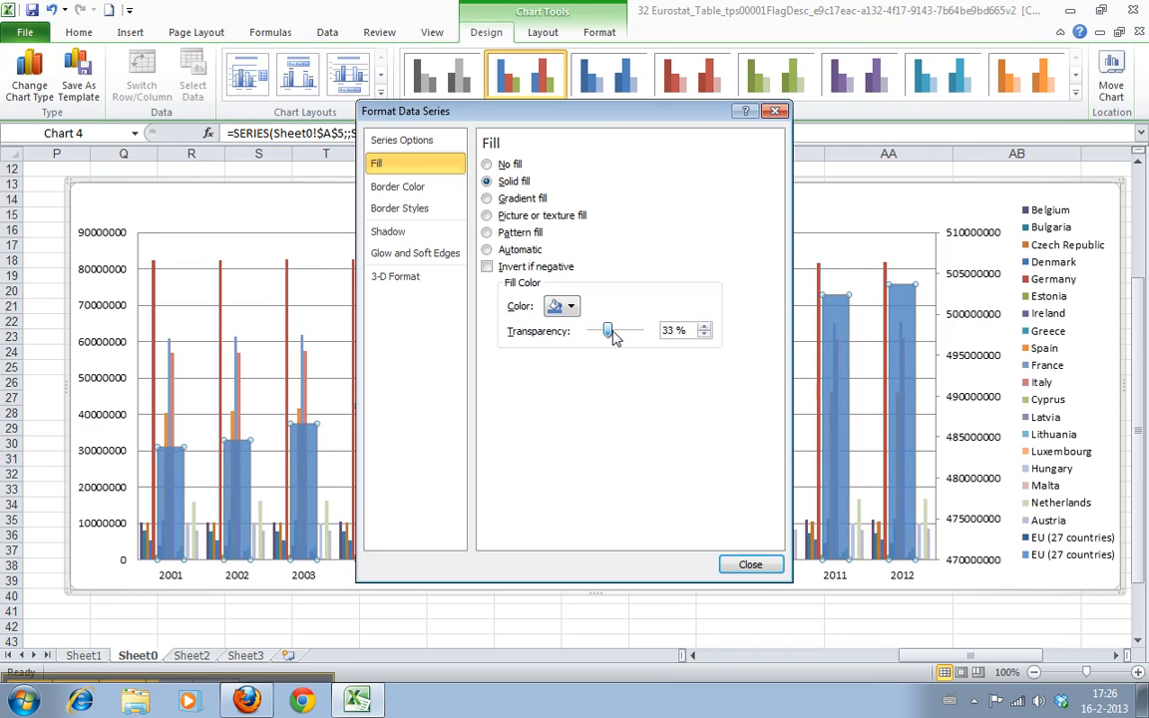
left_click_drag(605, 330, 615, 330)
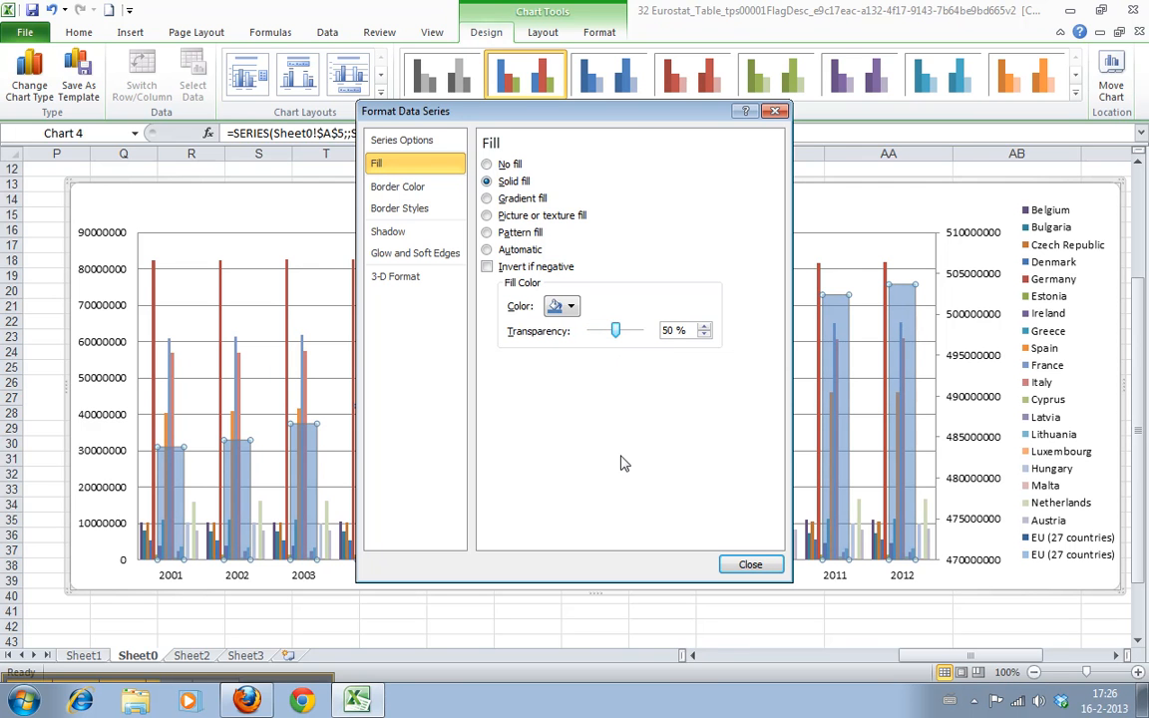
Step: Review the border and 3-D settings, close the dialog, and reselect the EU series
left_click(399, 207)
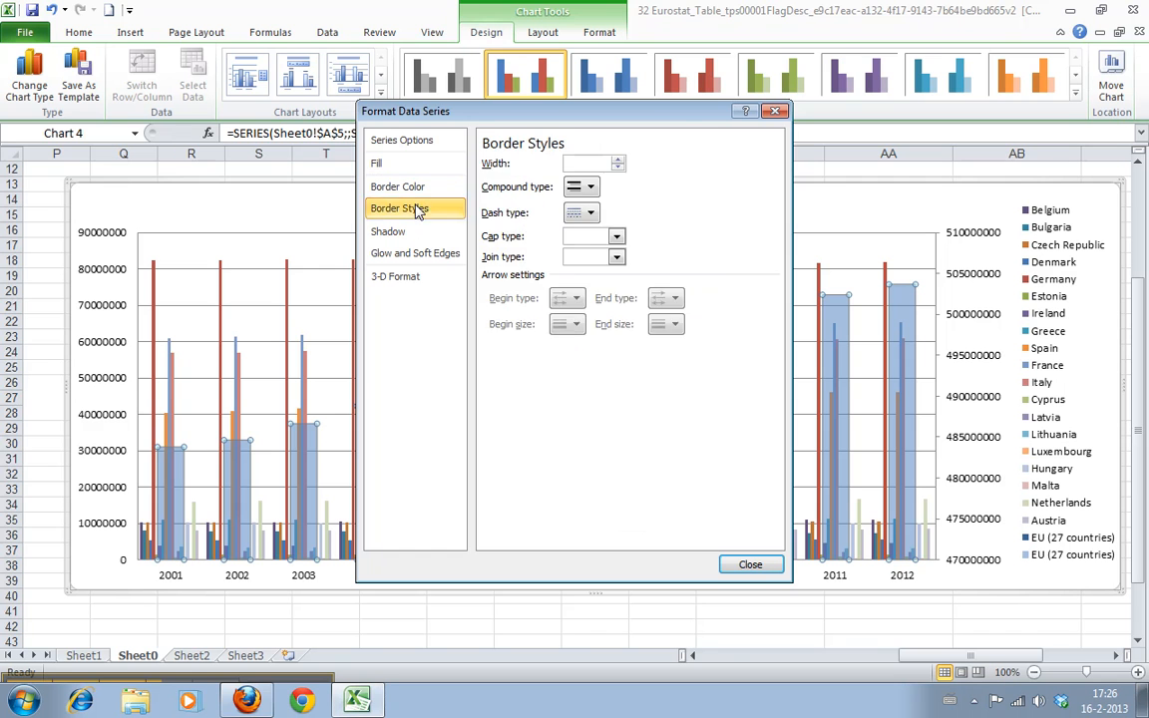
left_click(395, 276)
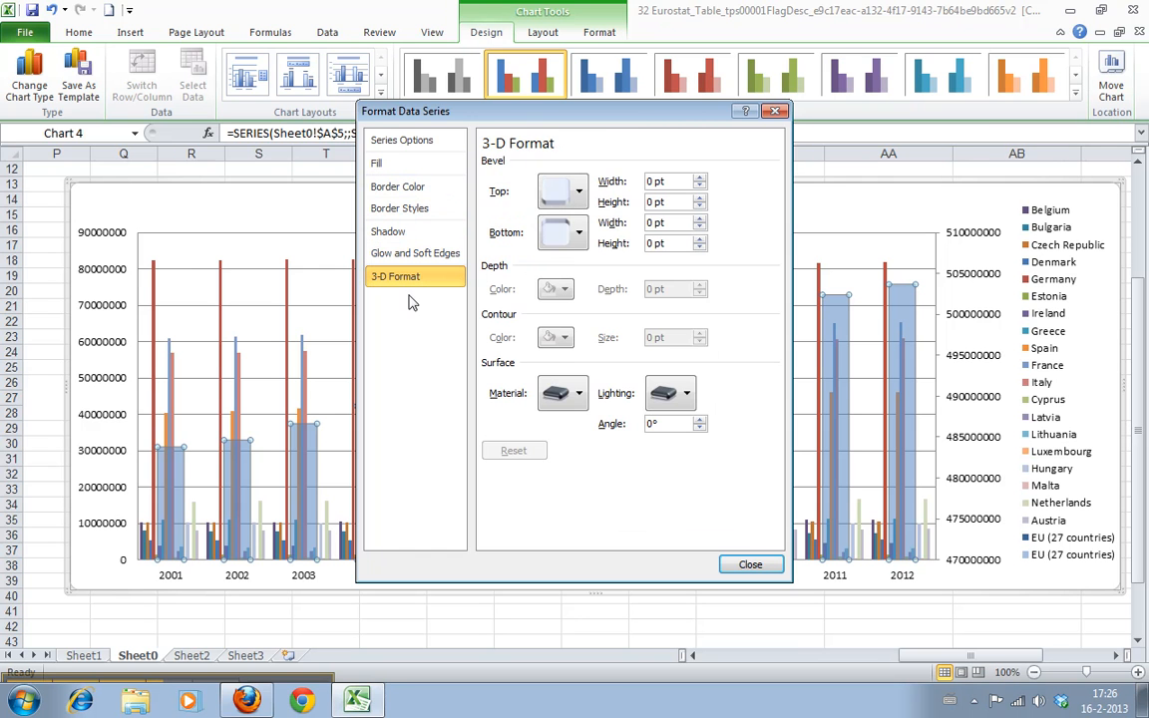
left_click(750, 564)
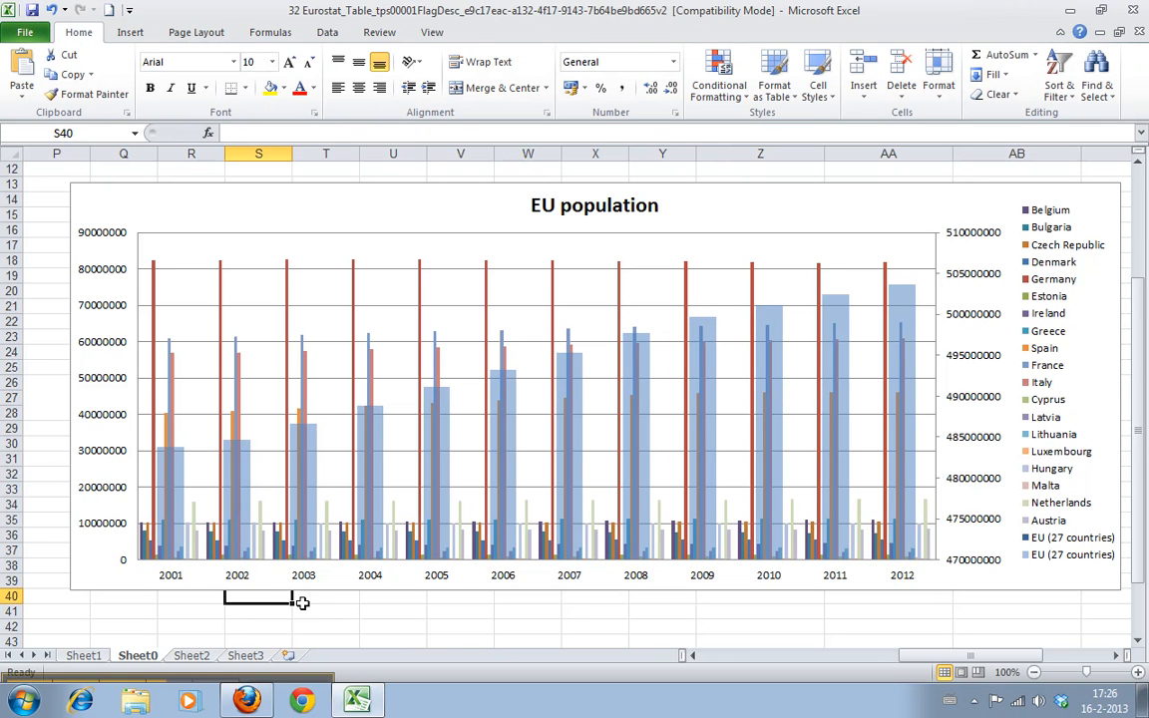
left_click(379, 417)
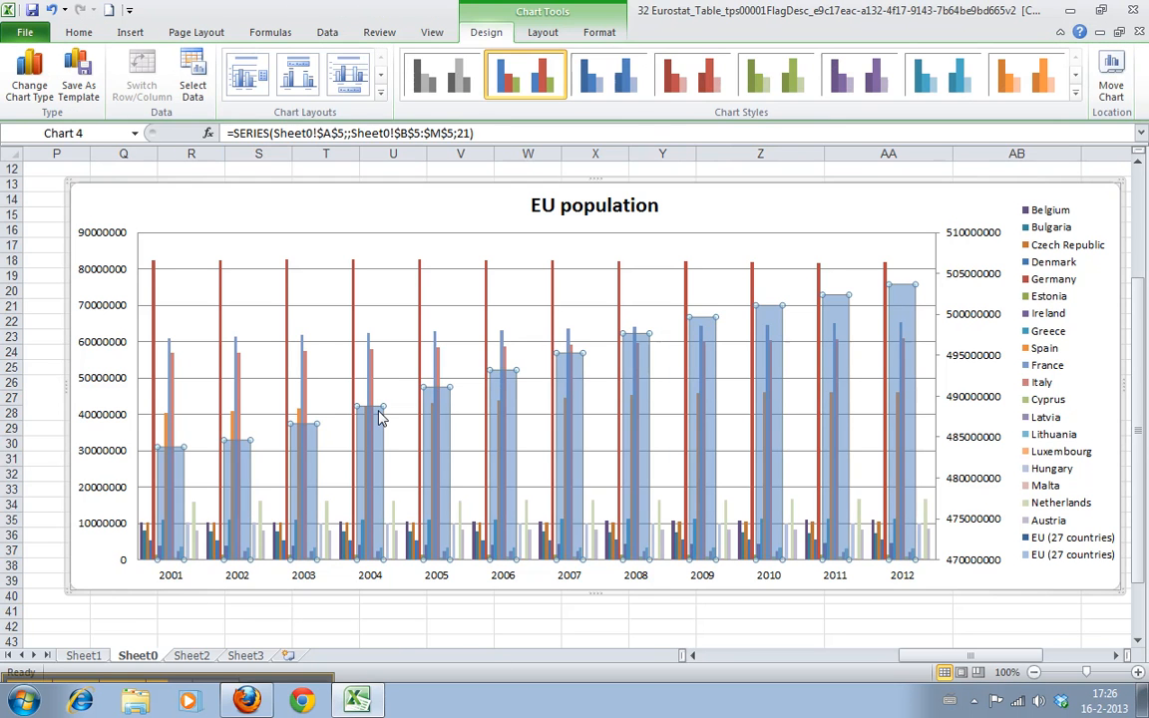
mouse_move(376, 453)
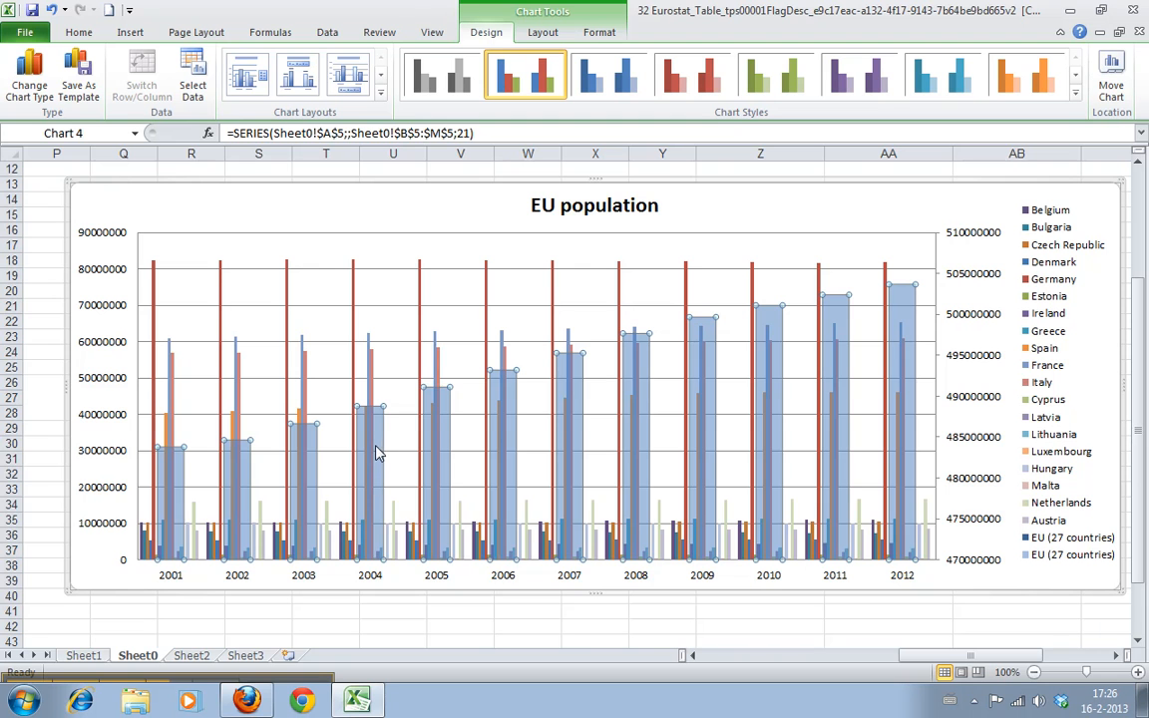
Step: Change the EU (27 countries) series chart type to a plain Line
right_click(378, 452)
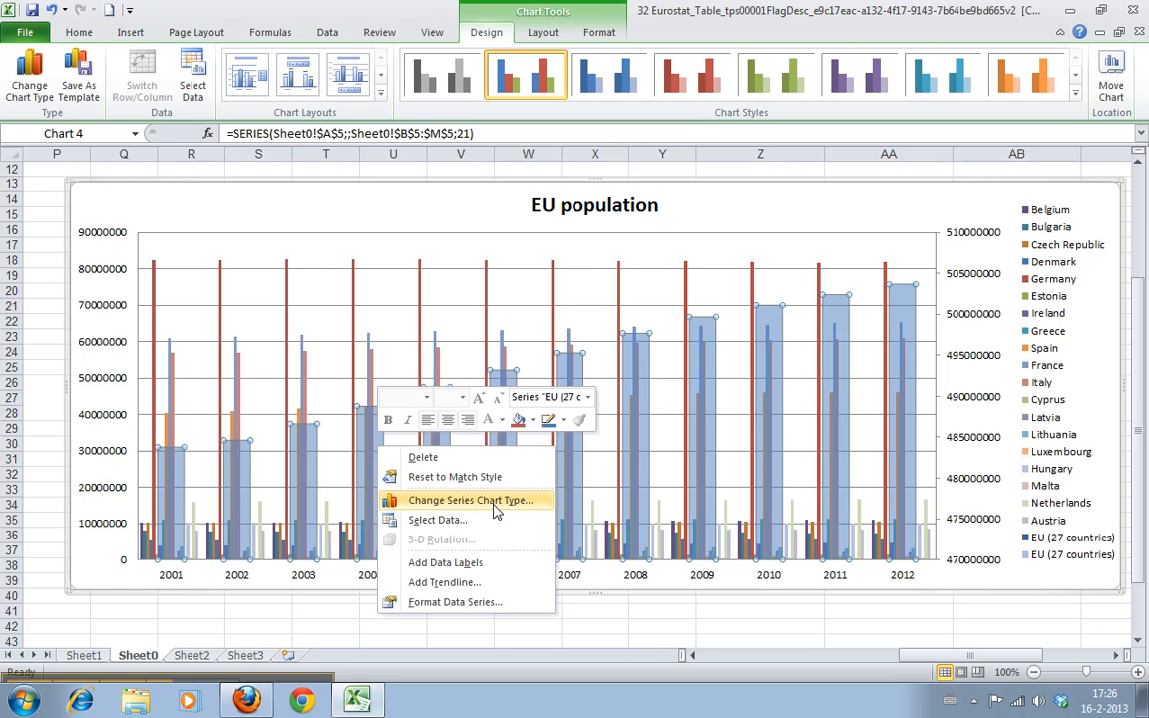
left_click(469, 500)
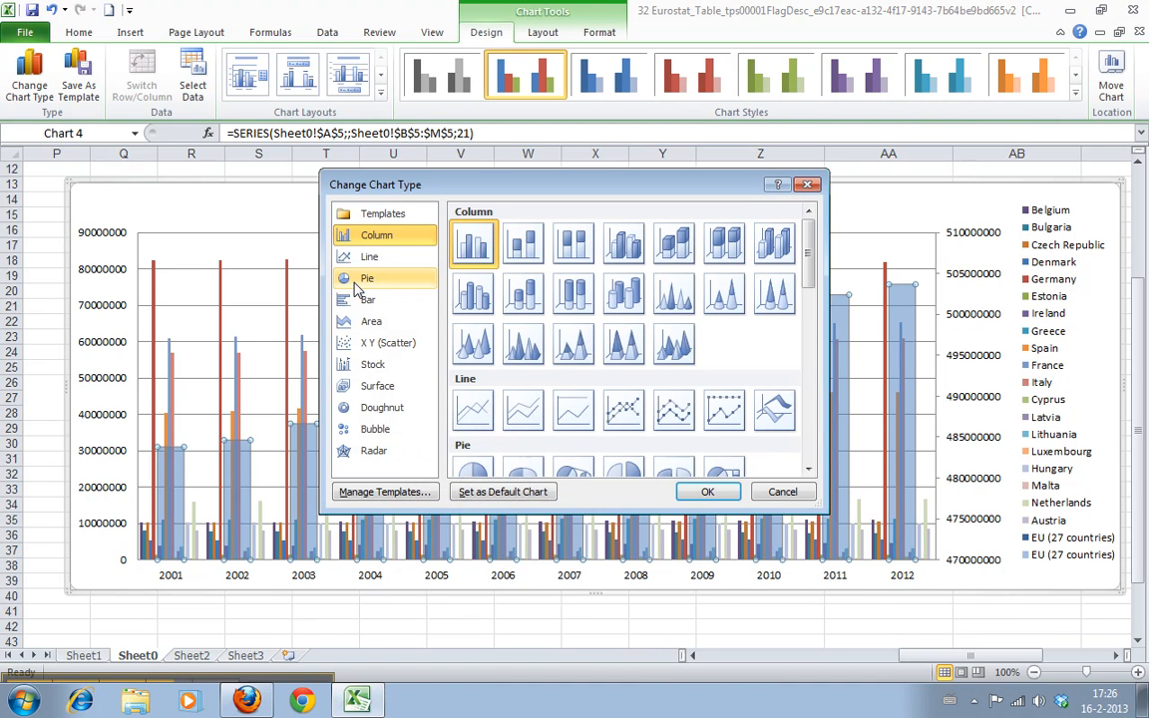
left_click(369, 256)
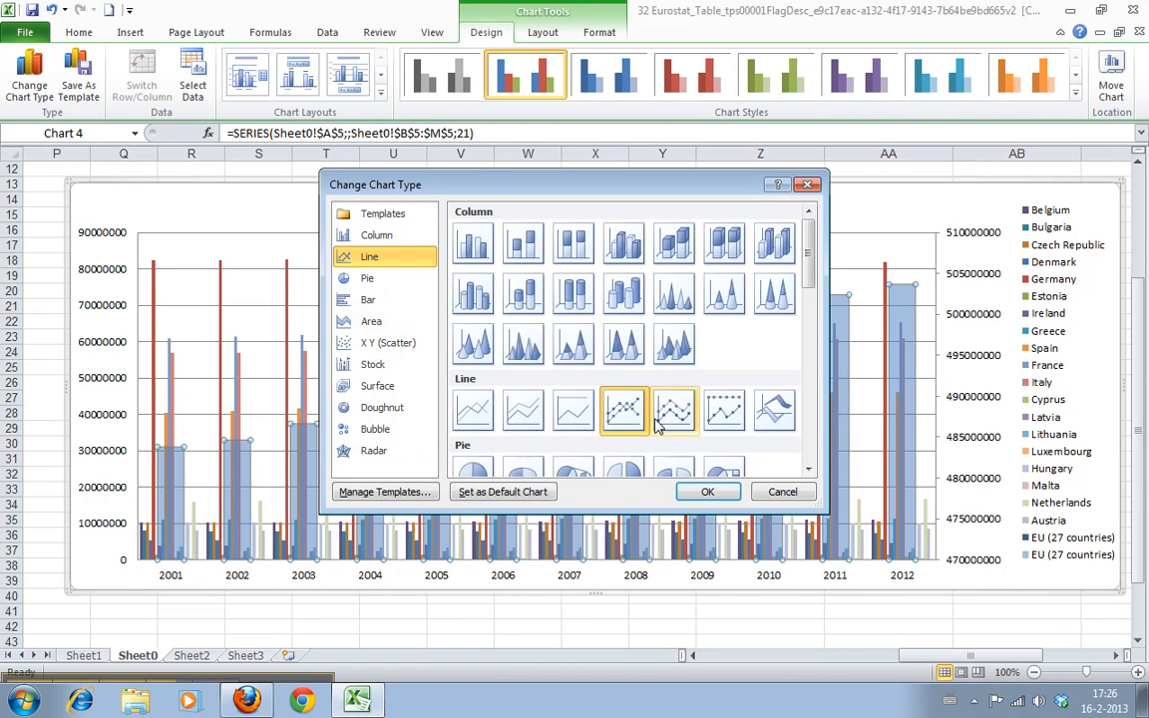
left_click(523, 410)
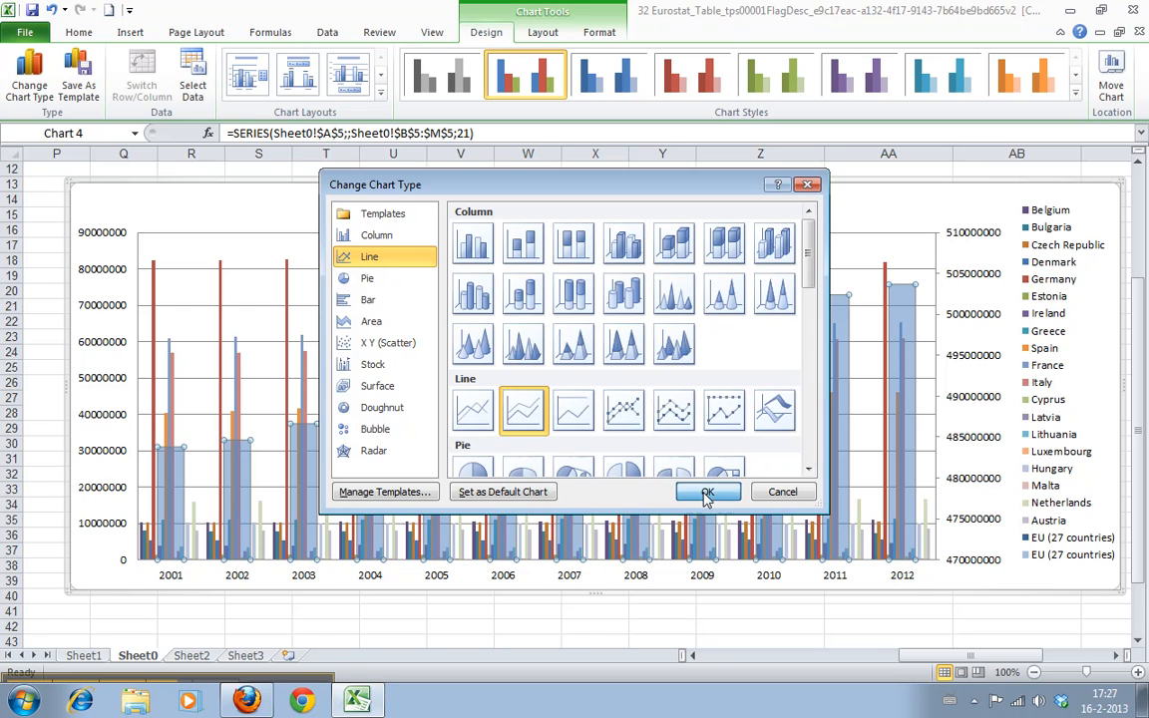
left_click(707, 491)
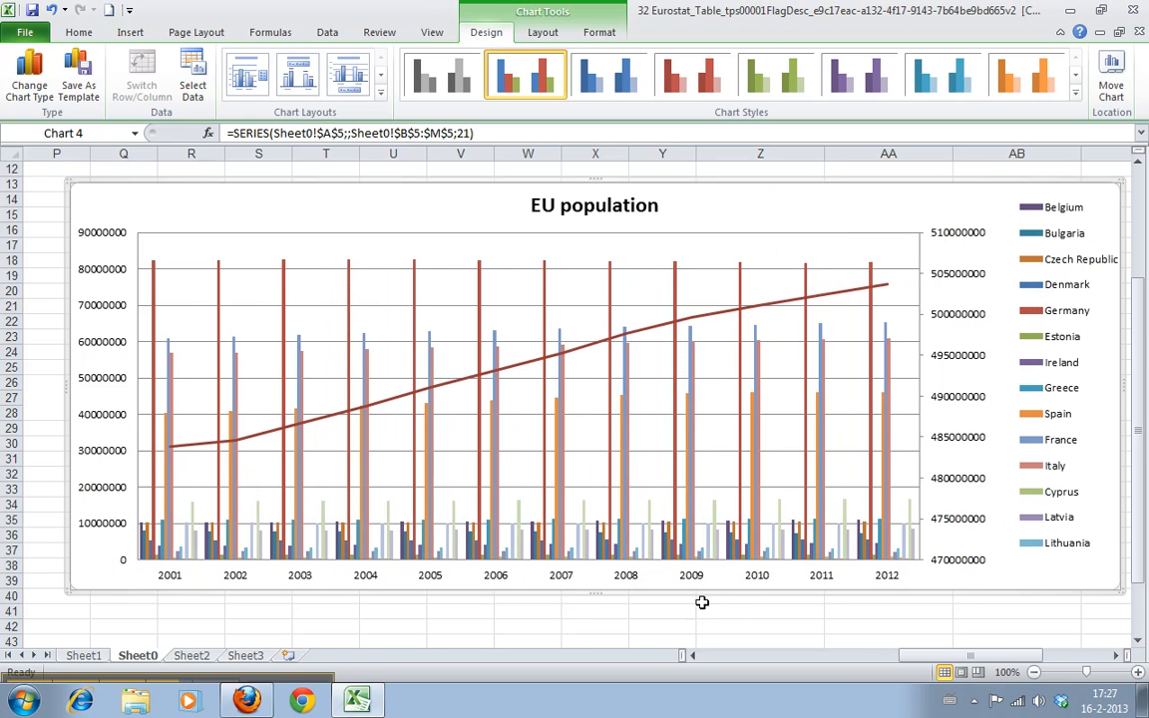
mouse_move(222, 546)
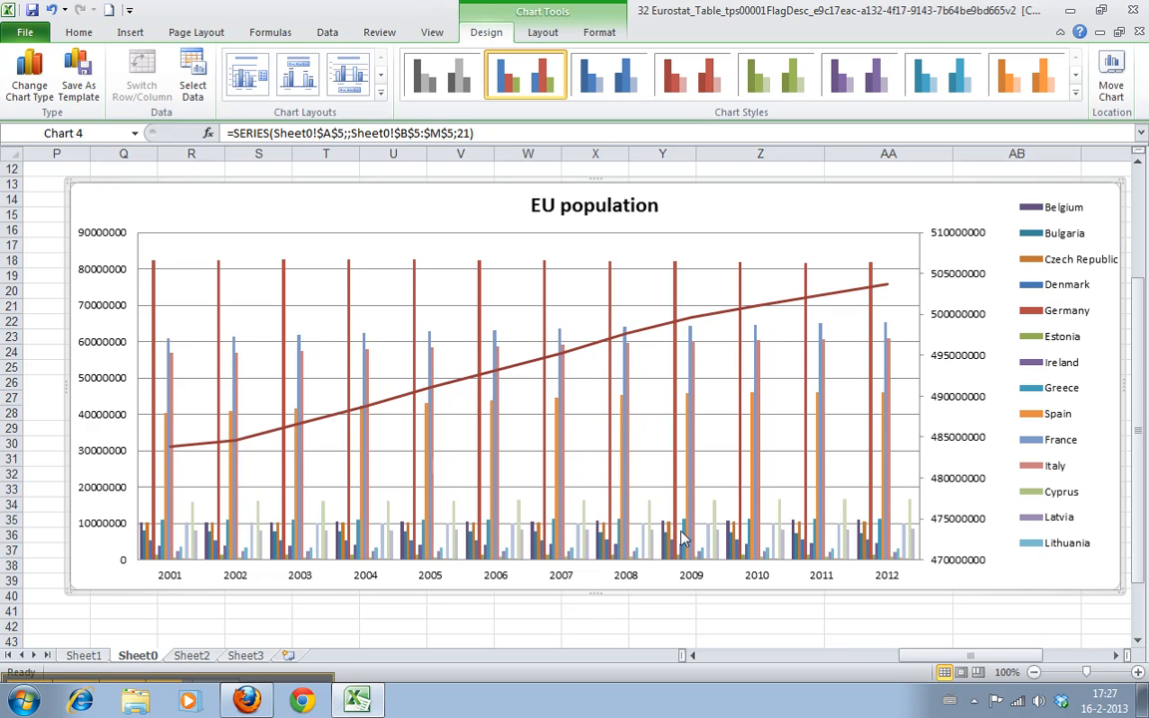
mouse_move(817, 528)
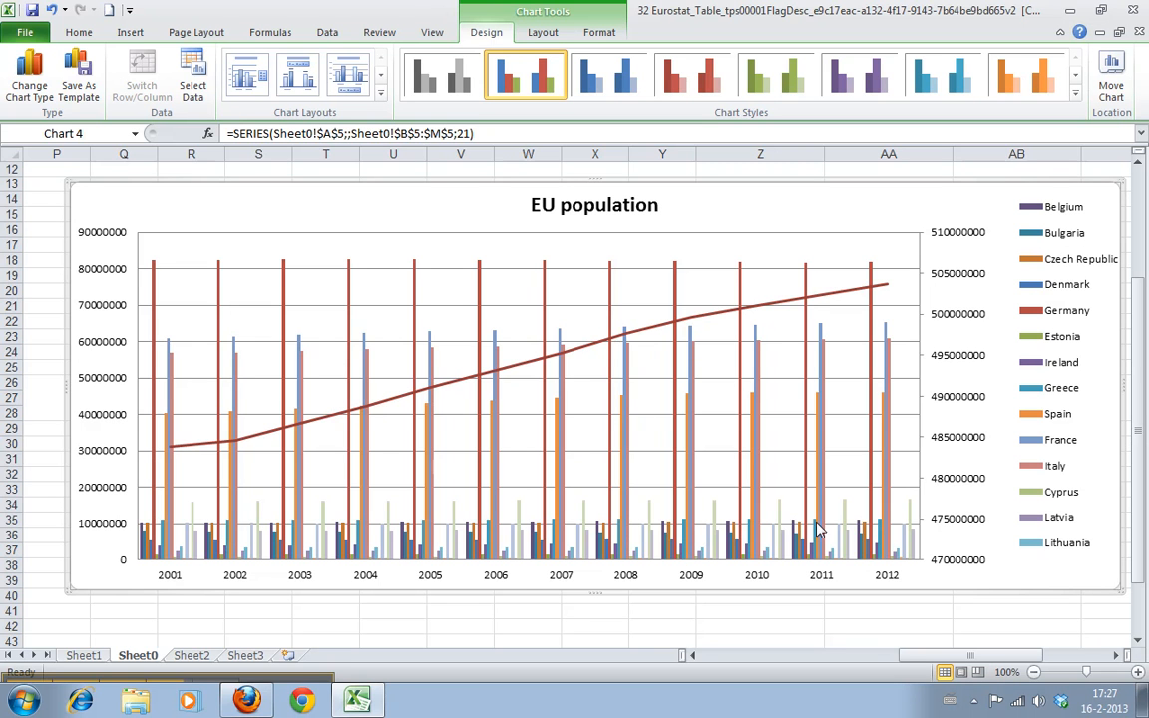
mouse_move(729, 330)
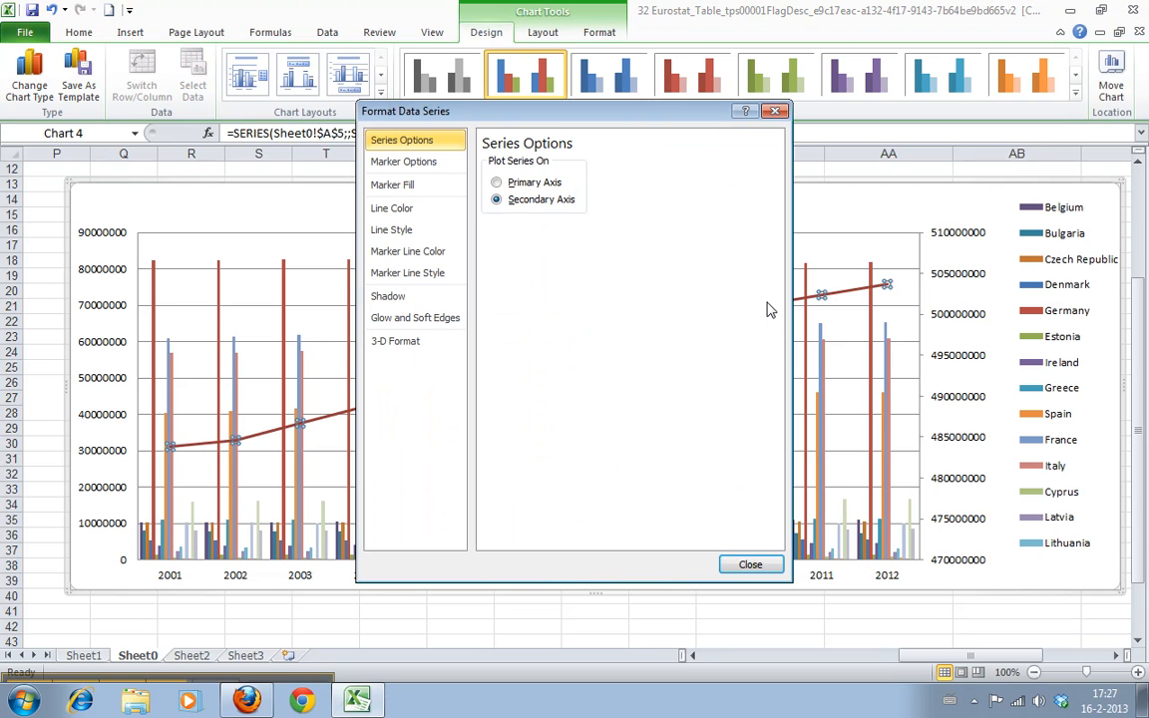
Step: Review the line, marker and axis panes, then make the EU line solid yellow
left_click(392, 208)
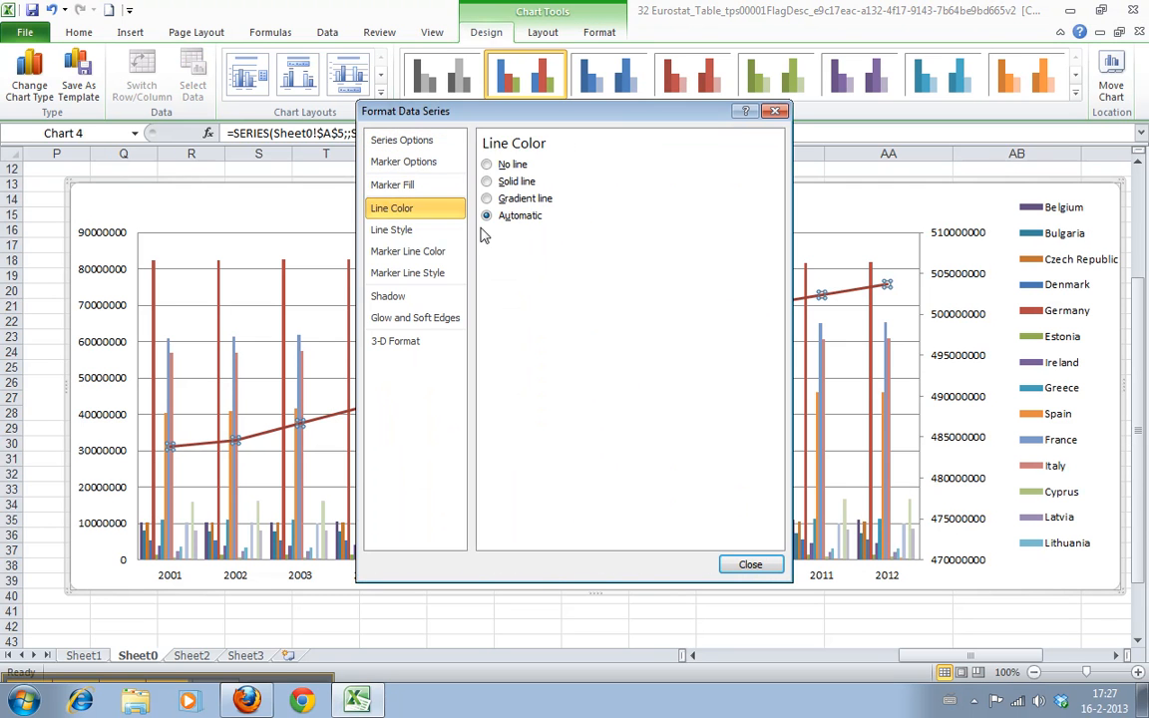
left_click(391, 229)
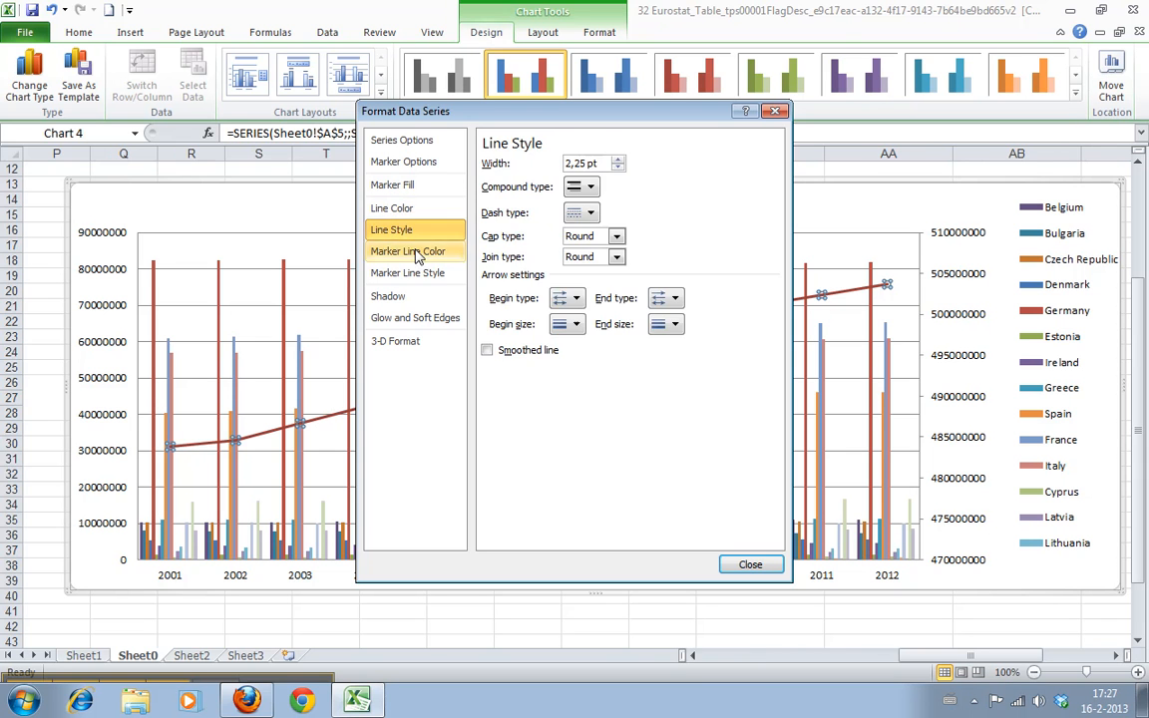
left_click(407, 272)
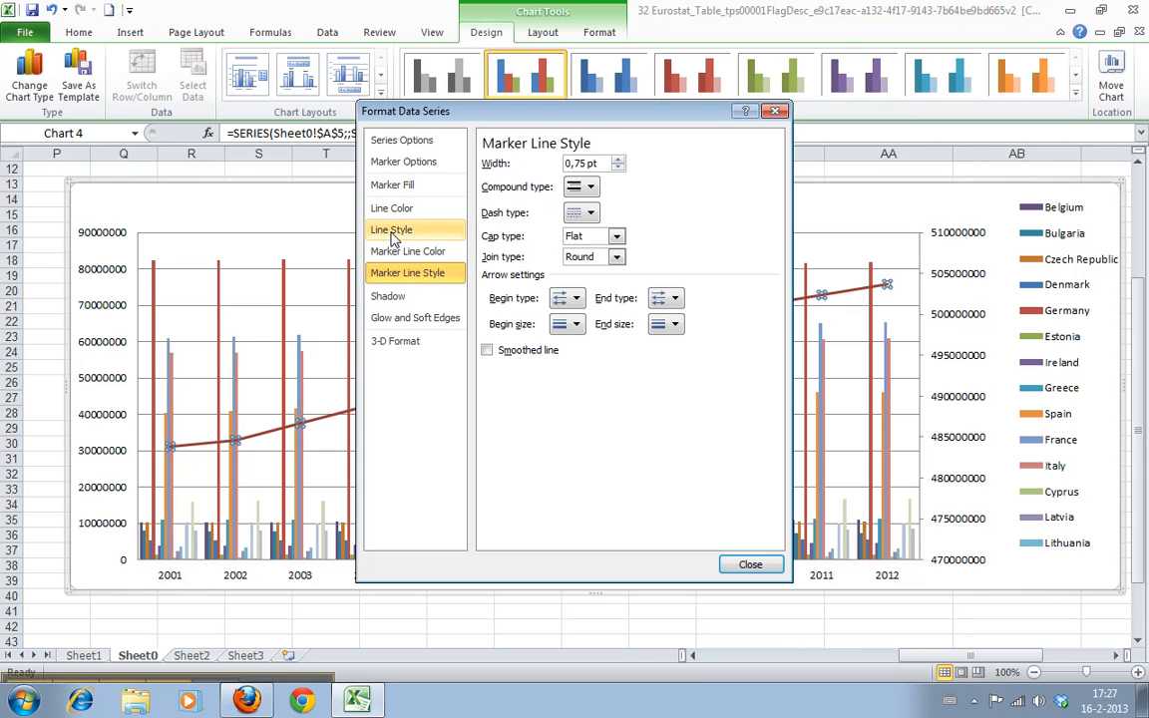
left_click(390, 207)
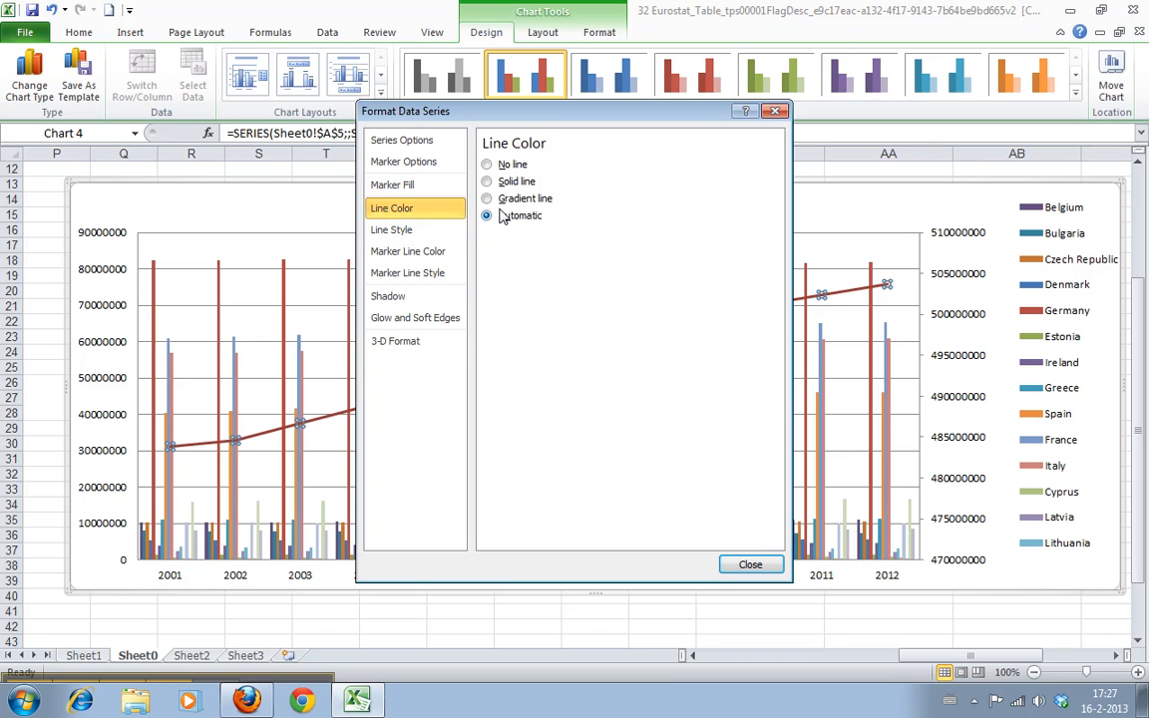
left_click(401, 139)
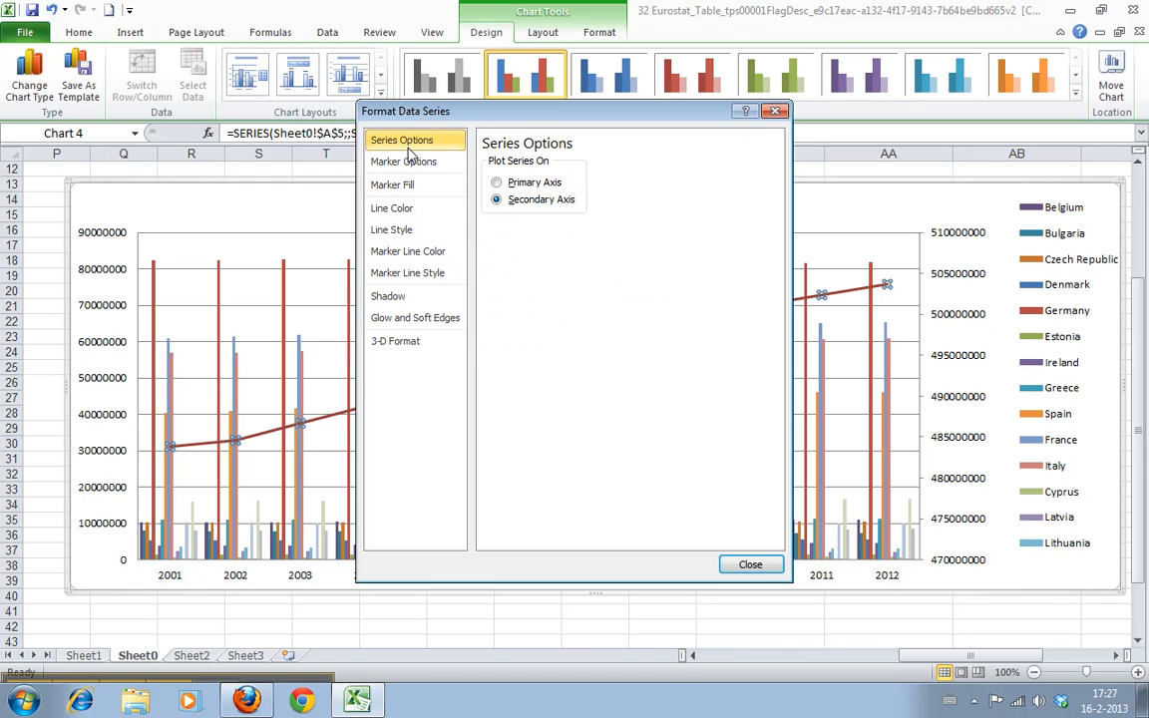
left_click(403, 162)
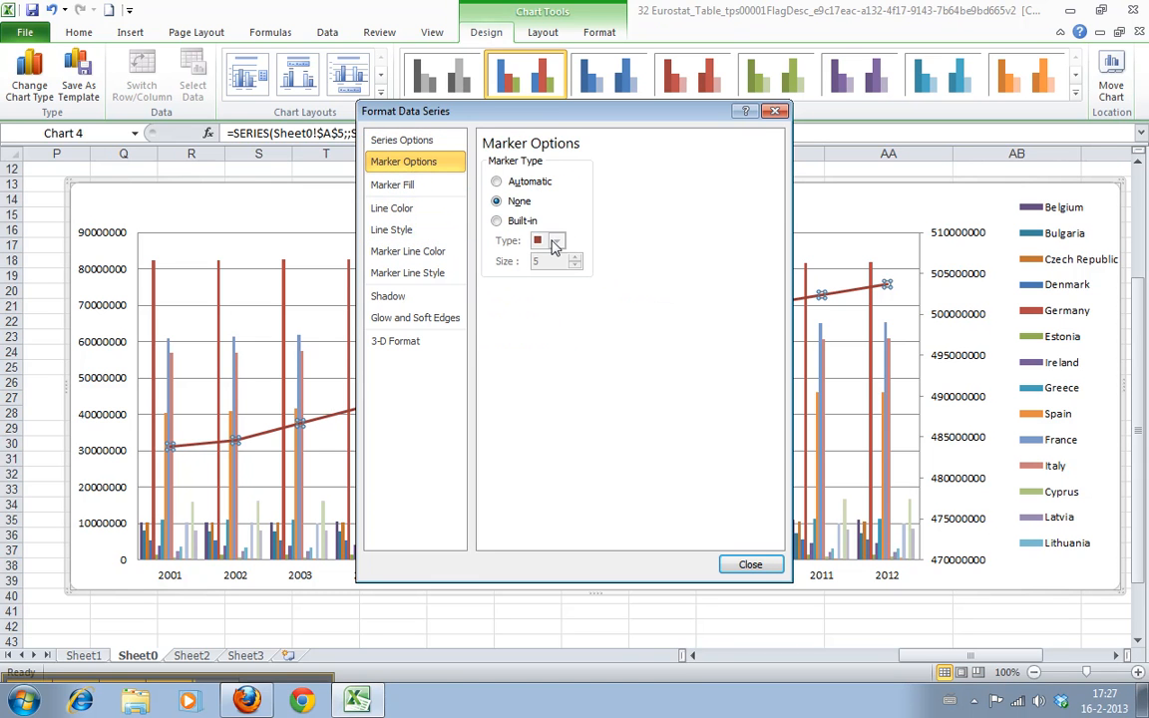
left_click(392, 185)
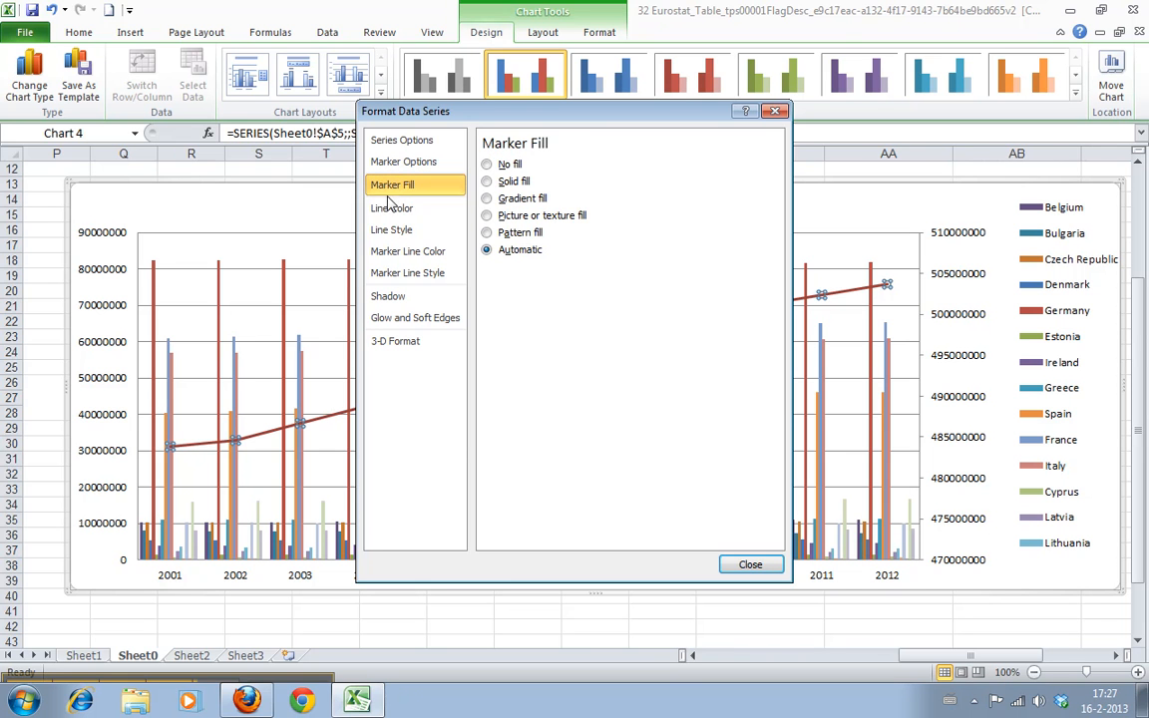
left_click(391, 230)
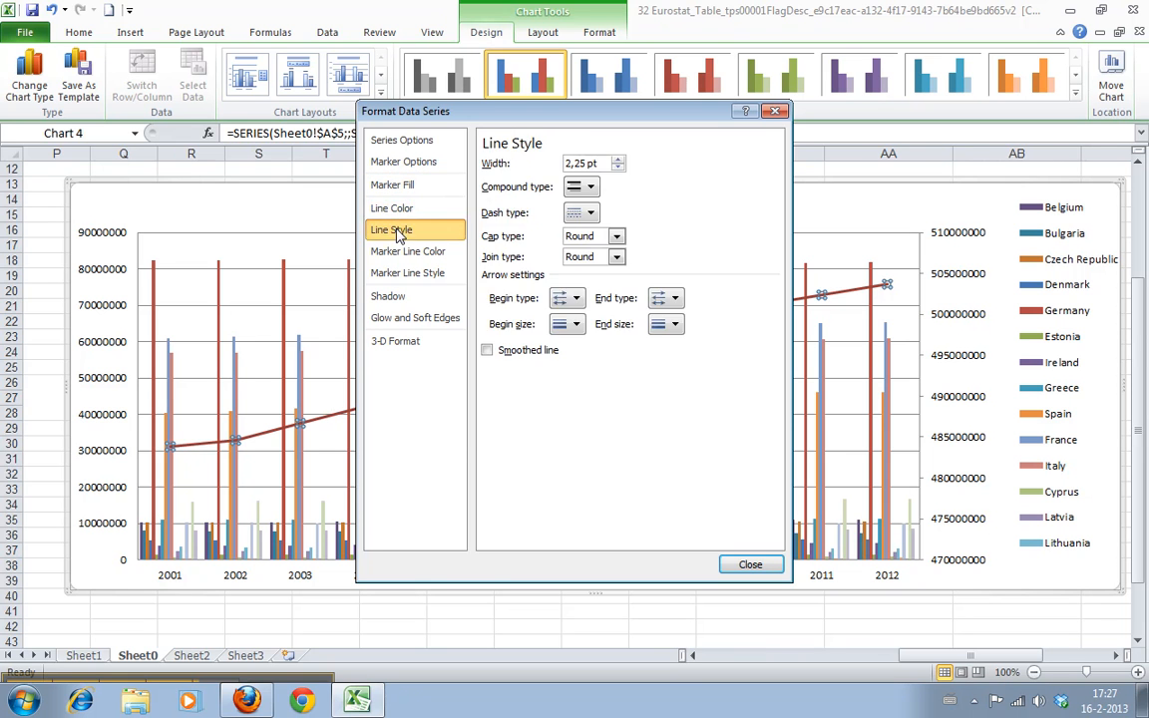
left_click(391, 208)
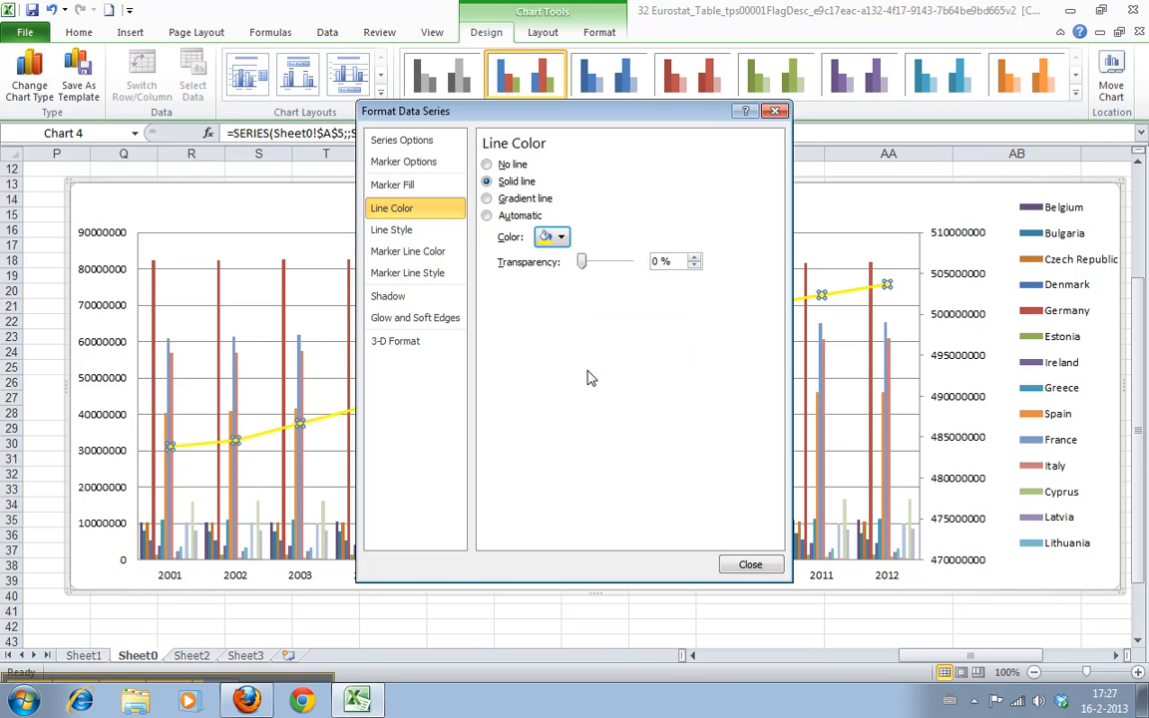
left_click(750, 564)
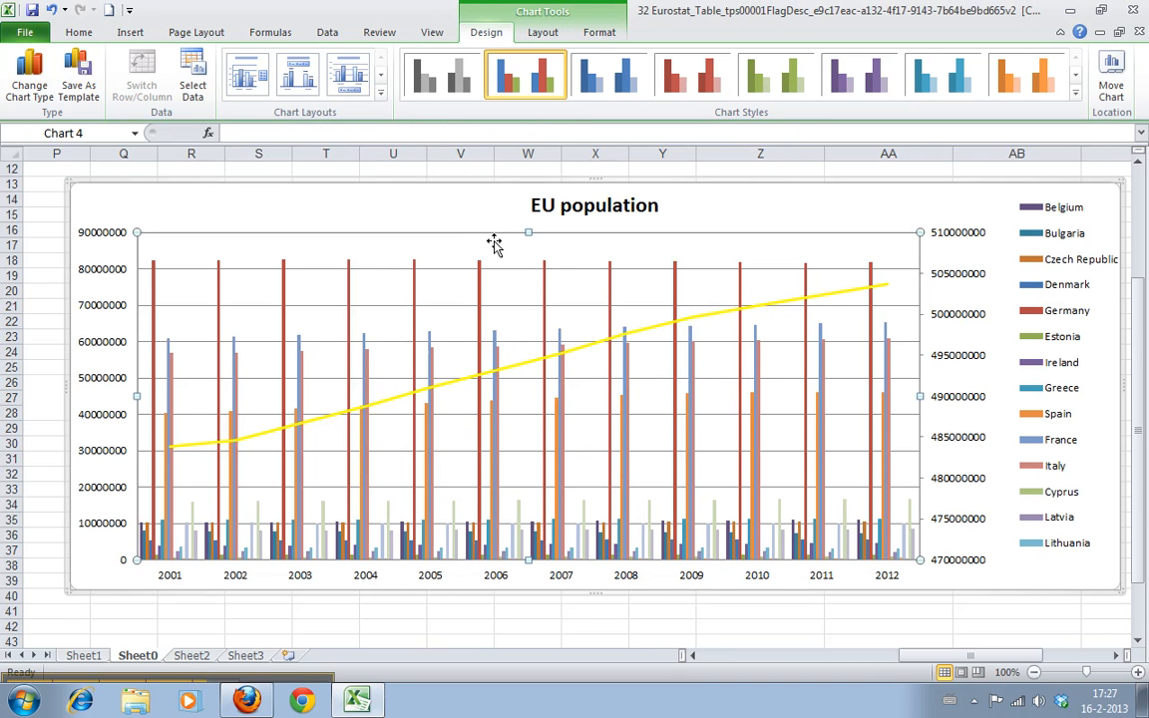
mouse_move(698, 531)
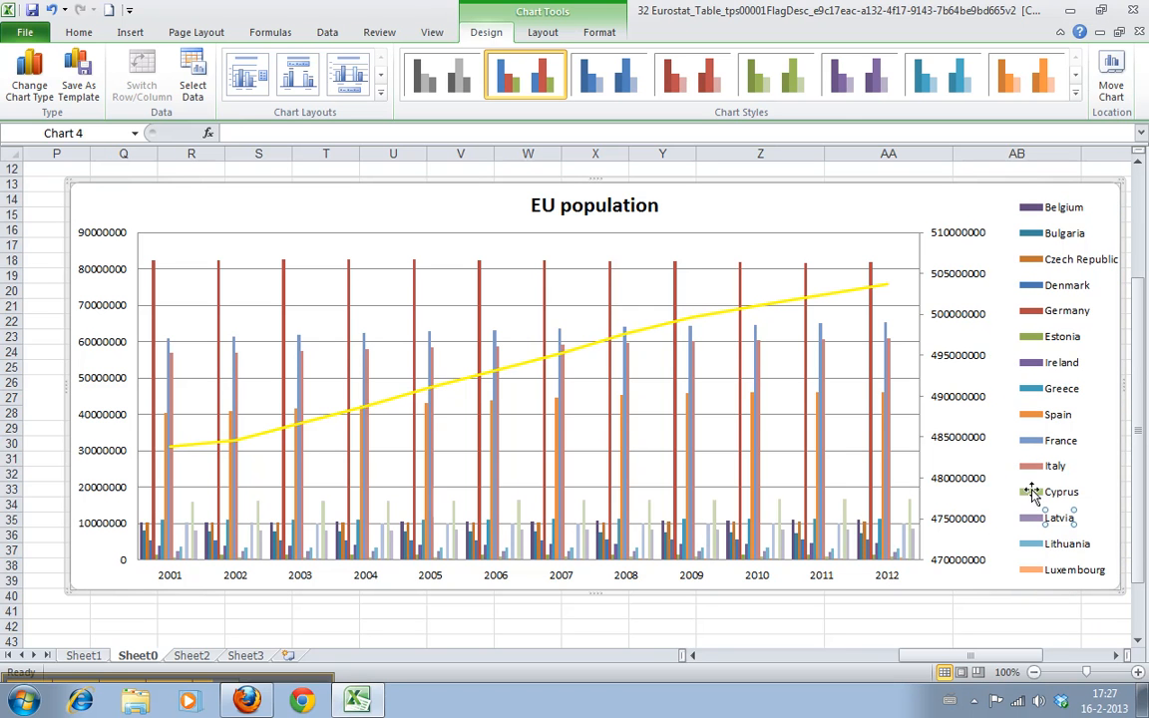
Step: Select the legend and drag its bottom handle down to show all entries
left_click(1061, 492)
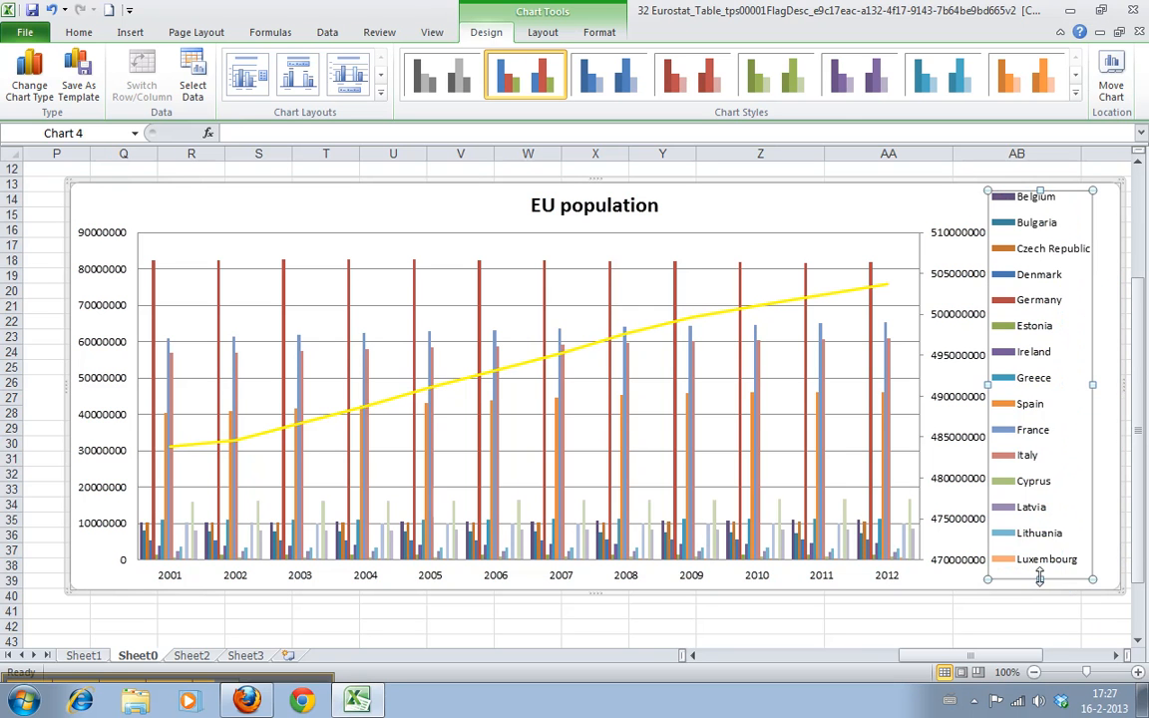
left_click_drag(1039, 577, 1039, 583)
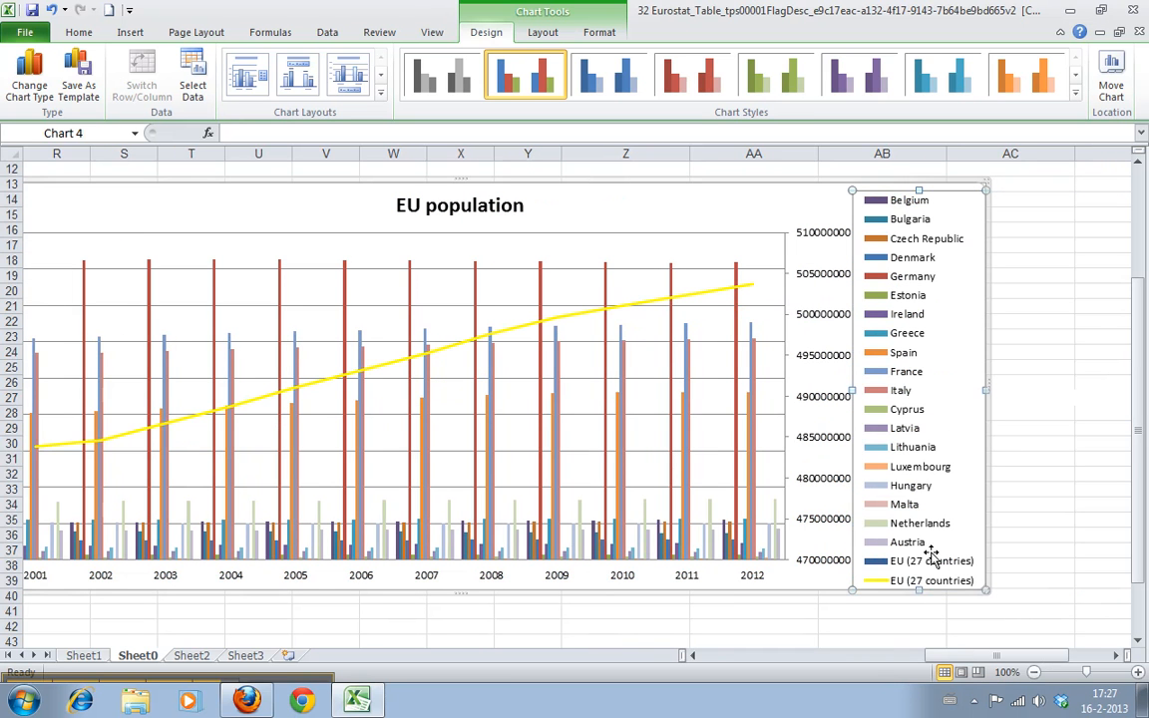
mouse_move(879, 586)
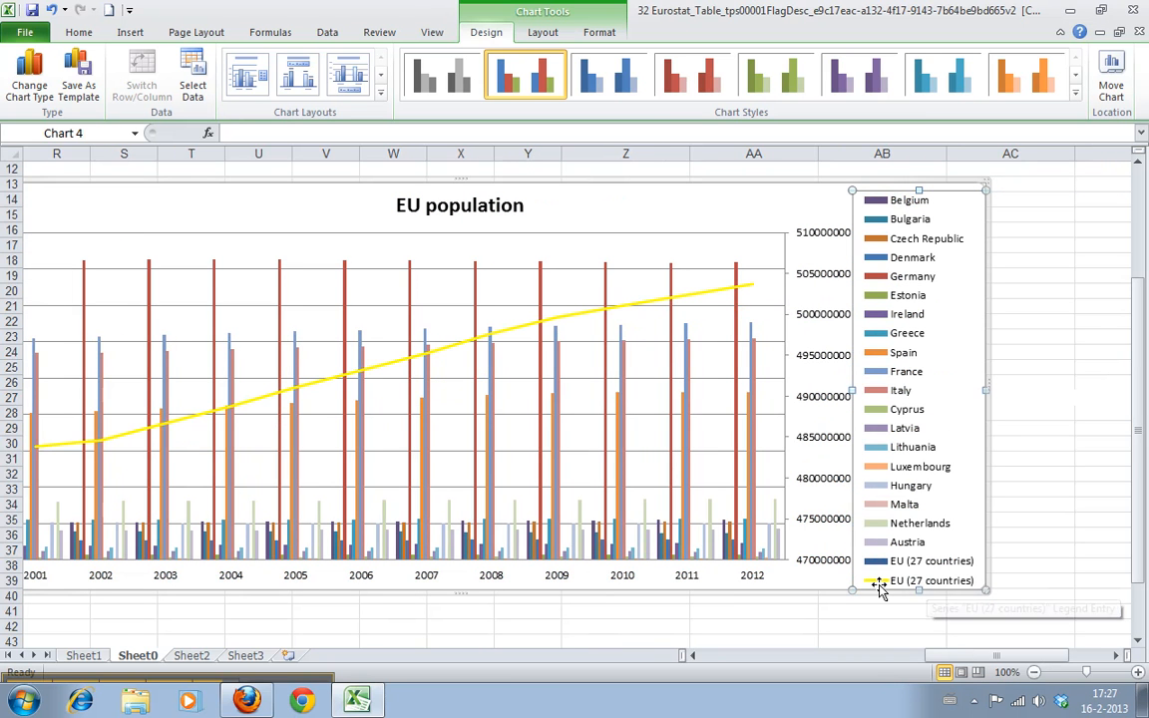
mouse_move(717, 544)
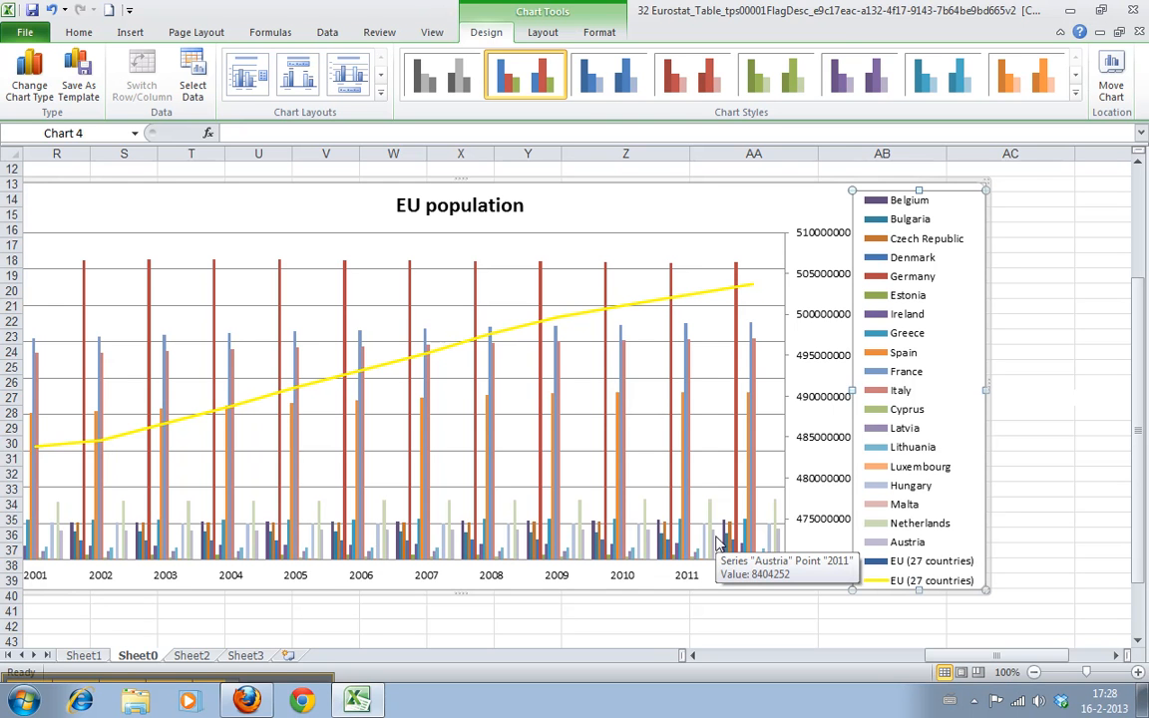
mouse_move(765, 542)
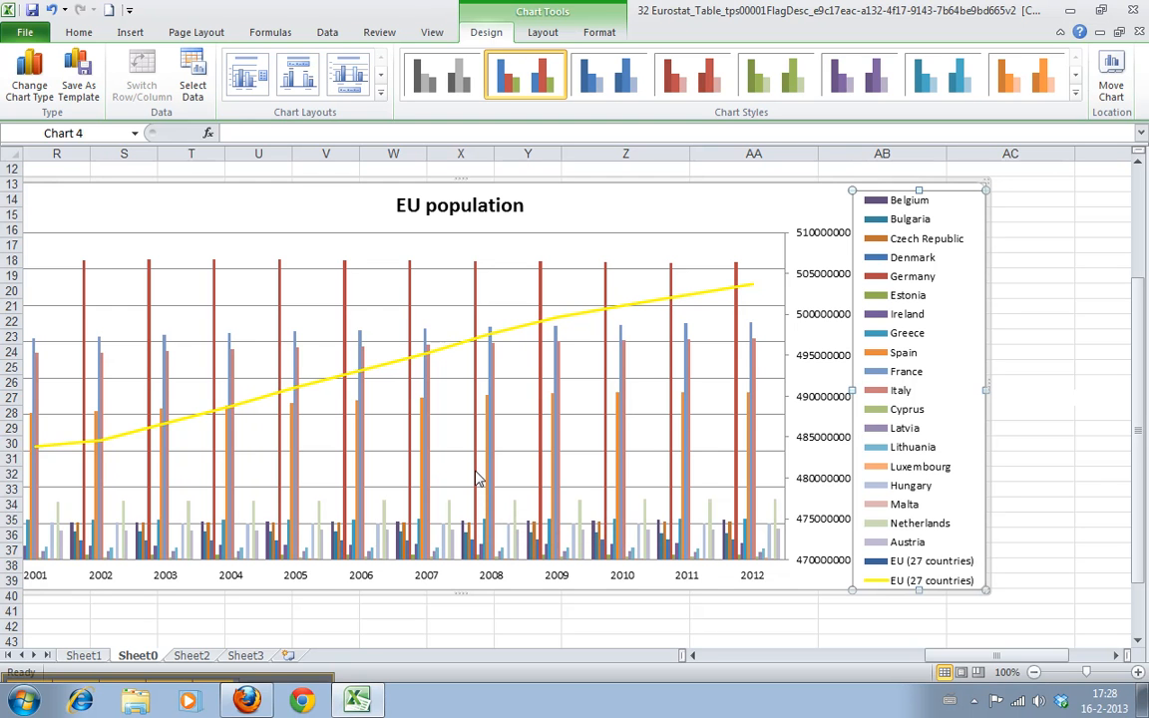
mouse_move(1007, 603)
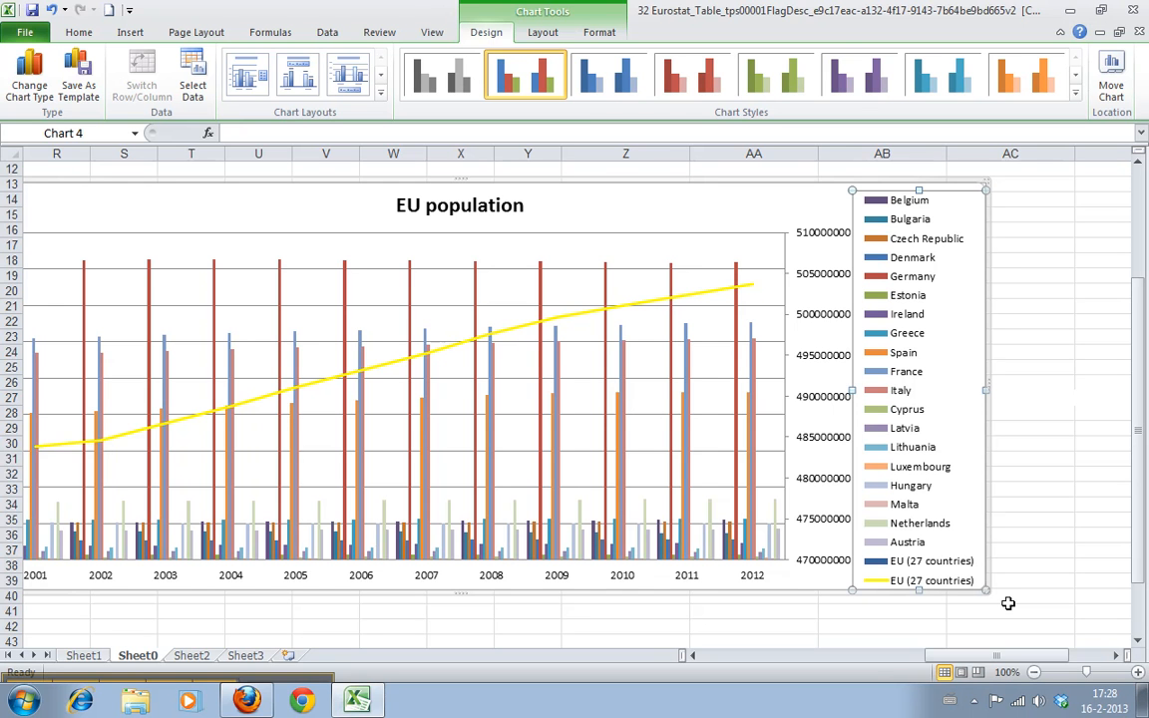
mouse_move(512, 499)
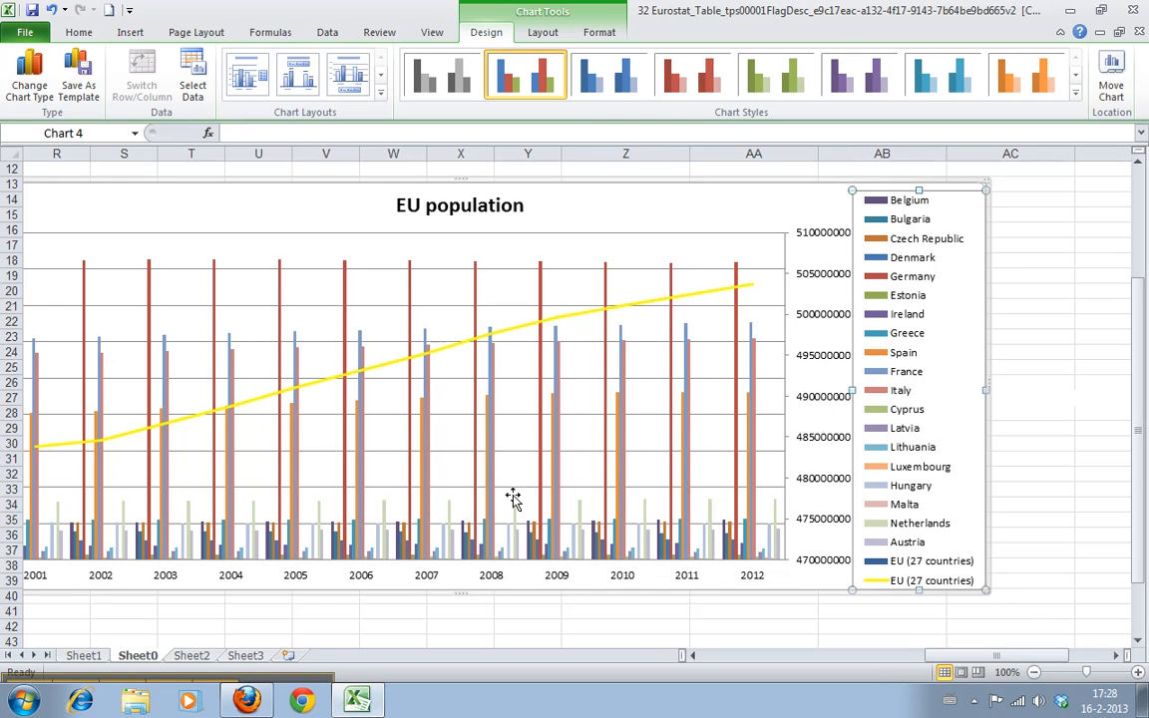